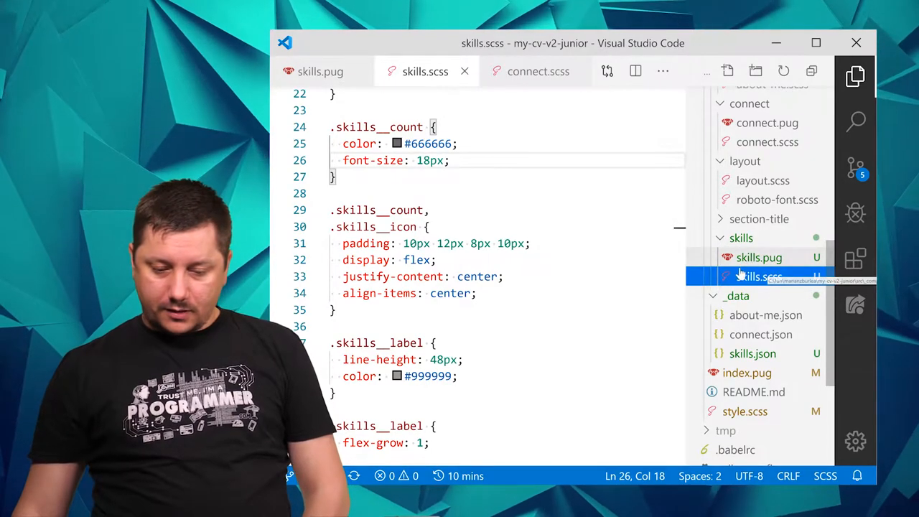
Open skills.json from the _data folder and review its Skills legend items to the file's end.
{"action": "left_click", "coordinate": [753, 354]}
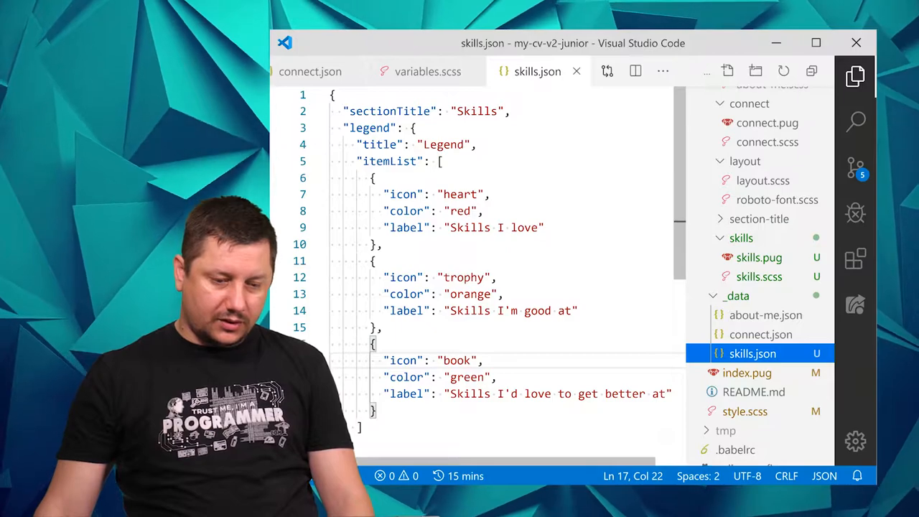
{"action": "left_click", "coordinate": [455, 194]}
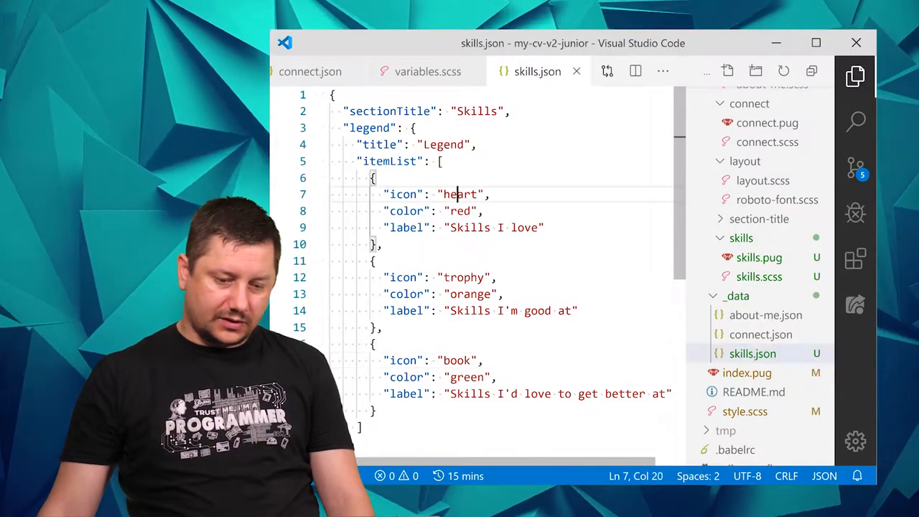
{"action": "double_click", "coordinate": [456, 359]}
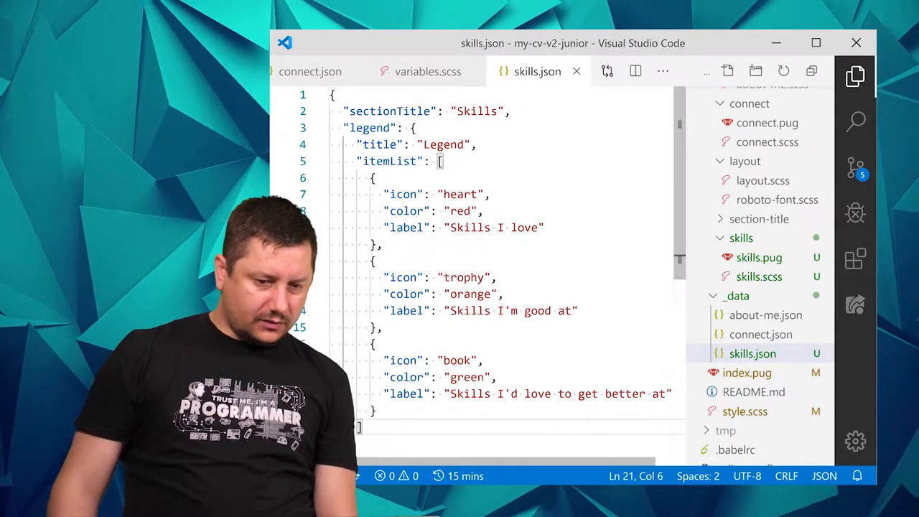
{"action": "scroll", "scroll_direction": "down", "scroll_amount": 3}
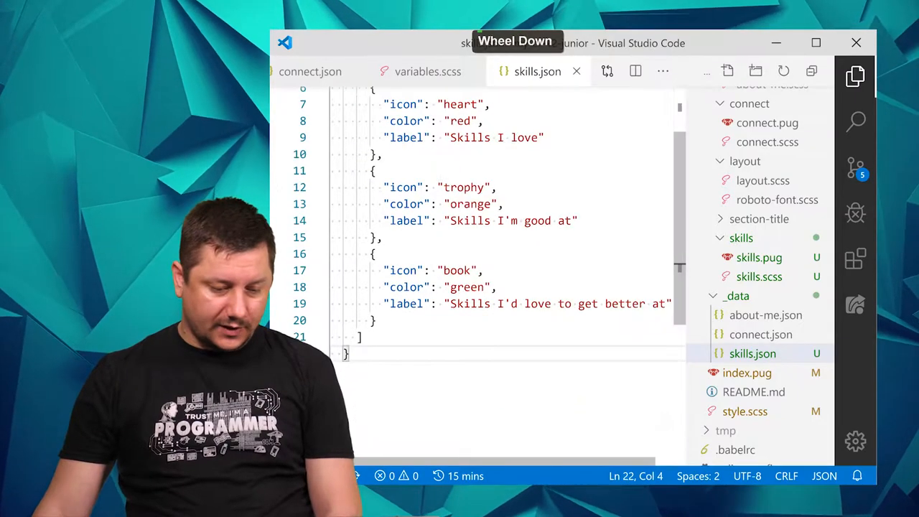
{"action": "scroll", "scroll_direction": "up", "scroll_amount": 3}
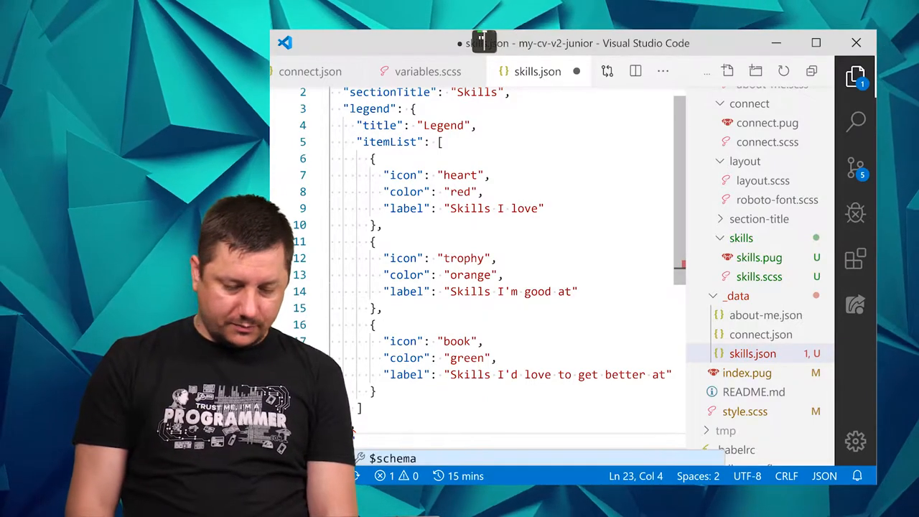
Add a "skillTypeList" key after the legend block and start its first object.
{"action": "type", "text": "skillList"}
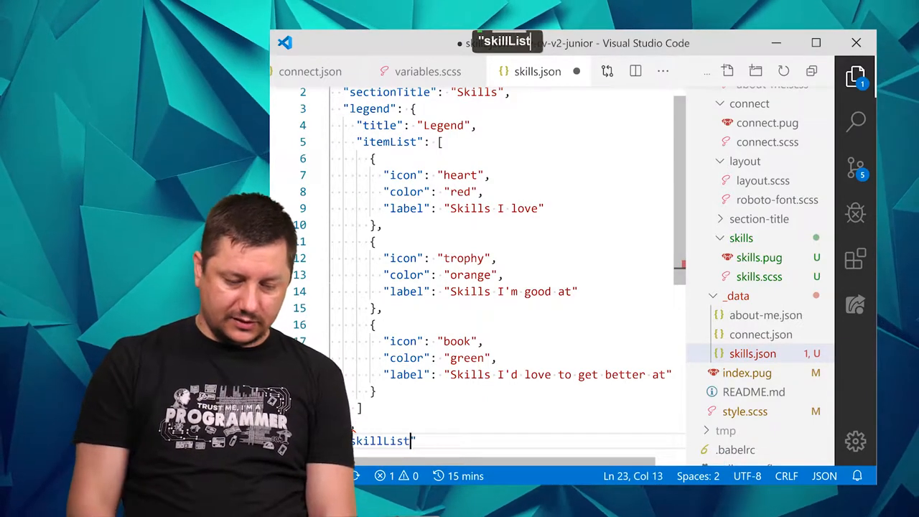
{"action": "type", "text": ":"}
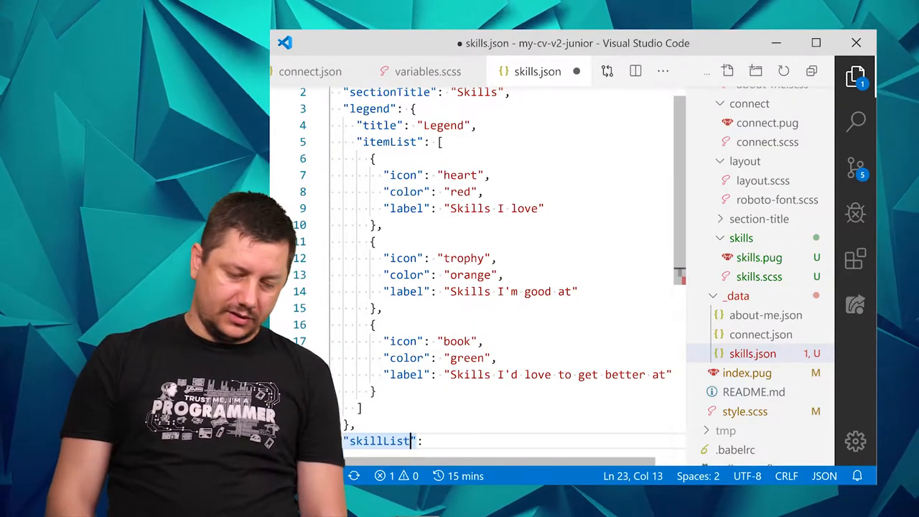
{"action": "type", "text": "Type"}
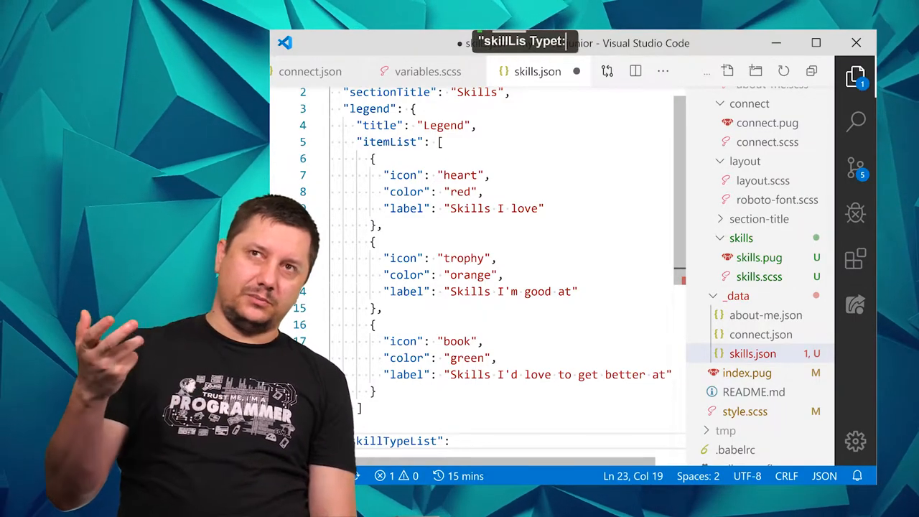
{"action": "key", "text": "space"}
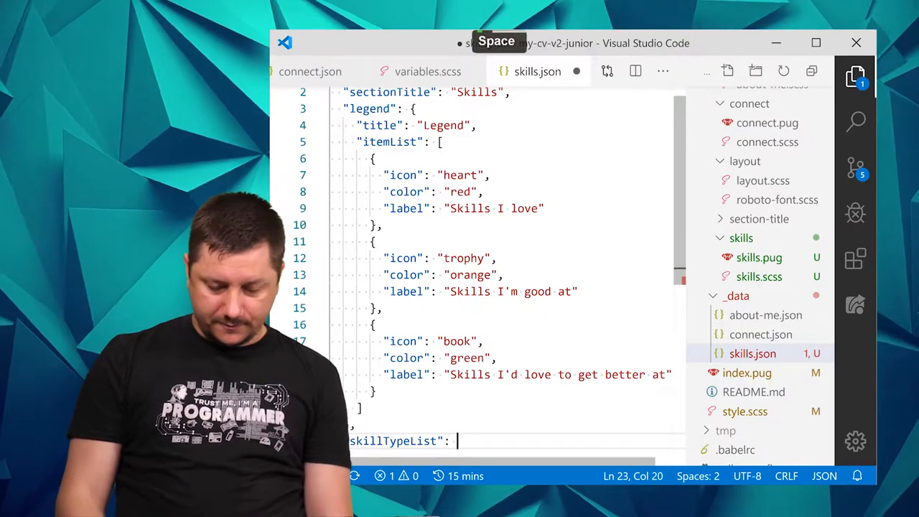
{"action": "key", "text": "enter"}
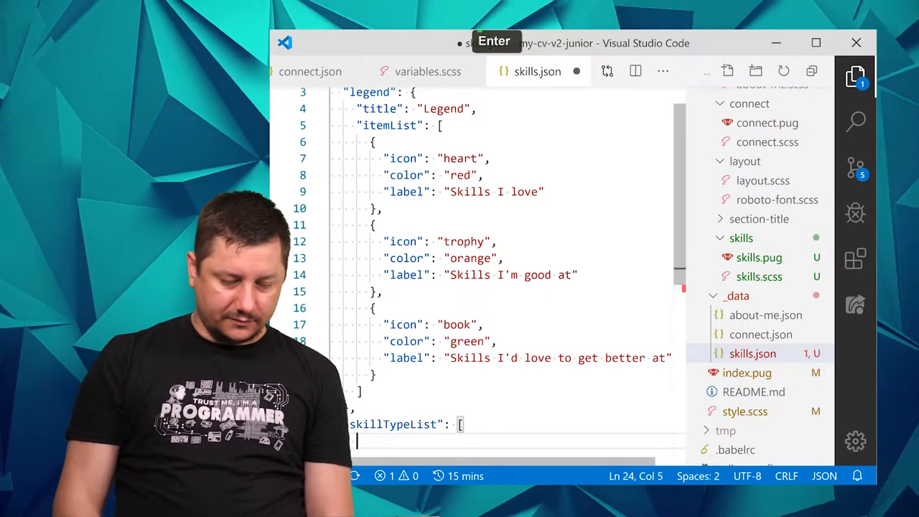
{"action": "key", "text": "Enter"}
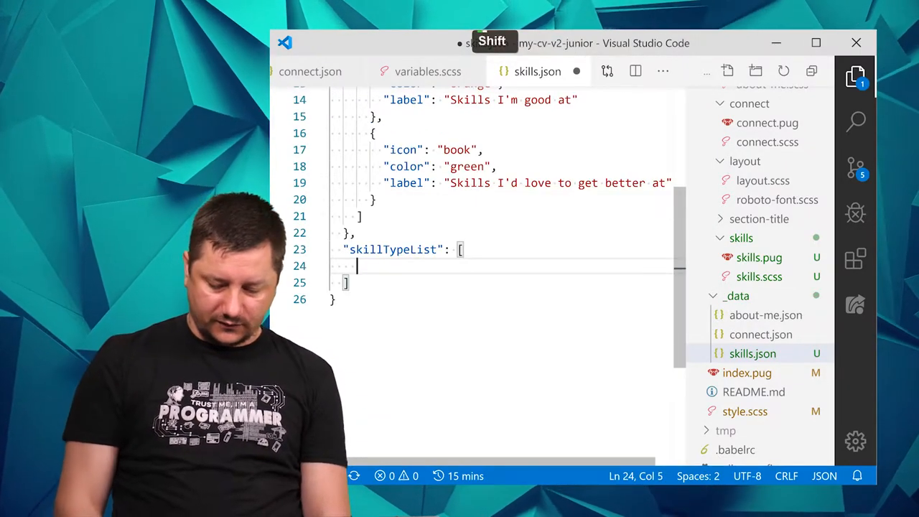
{"action": "type", "text": "{"}
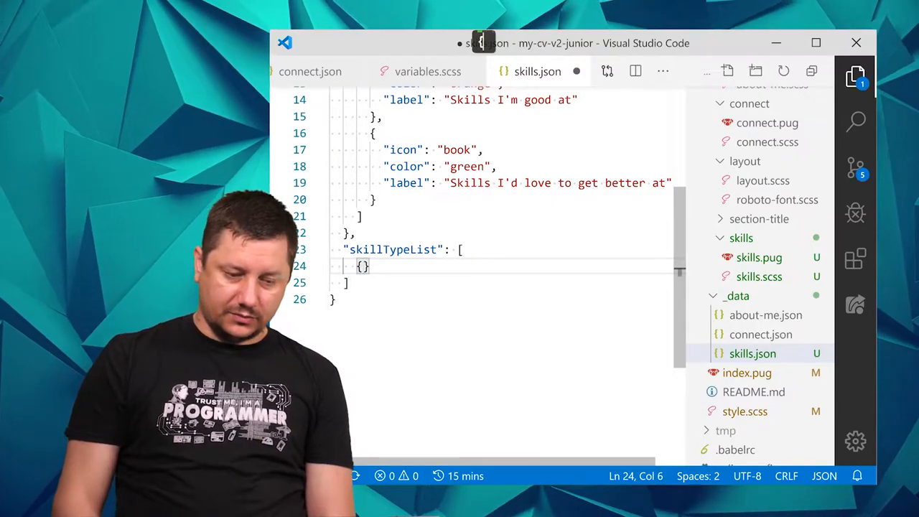
{"action": "key", "text": "Enter"}
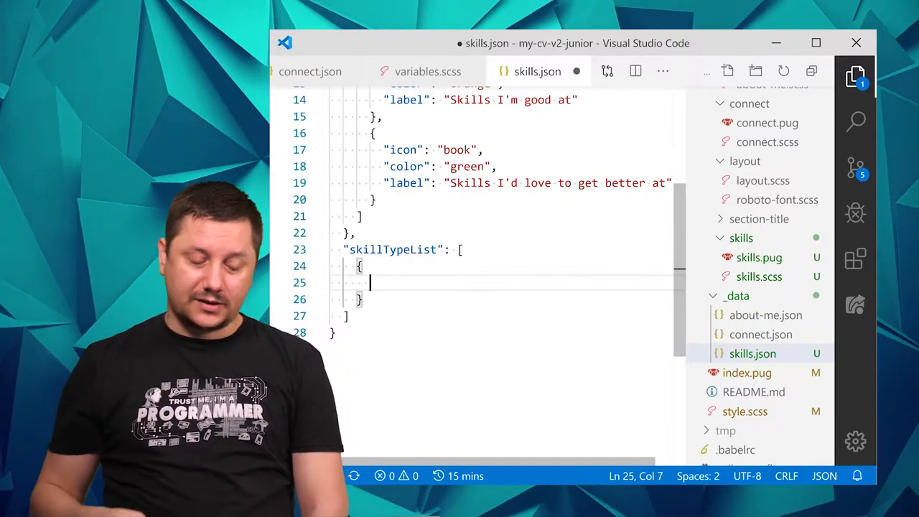
Give the first skillTypeList object the property "type": "Front End".
{"action": "type", "text": "\"t\""}
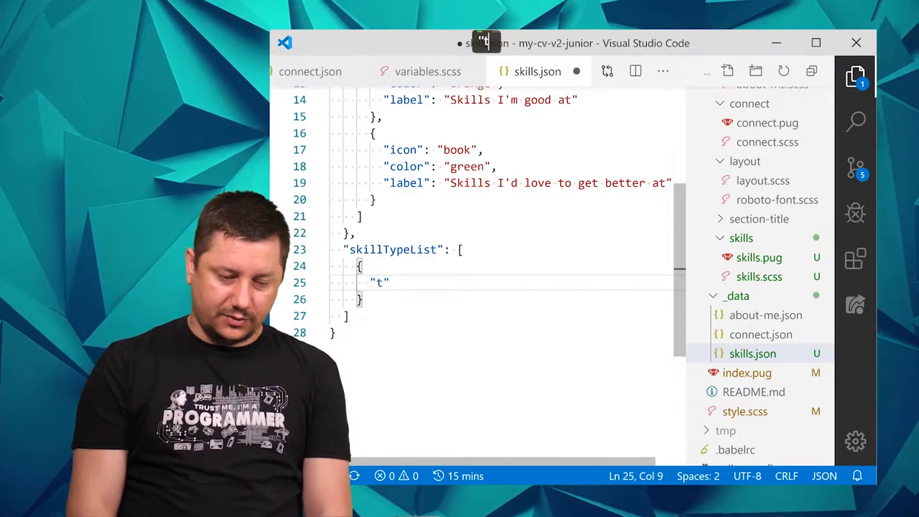
{"action": "type", "text": "ype"}
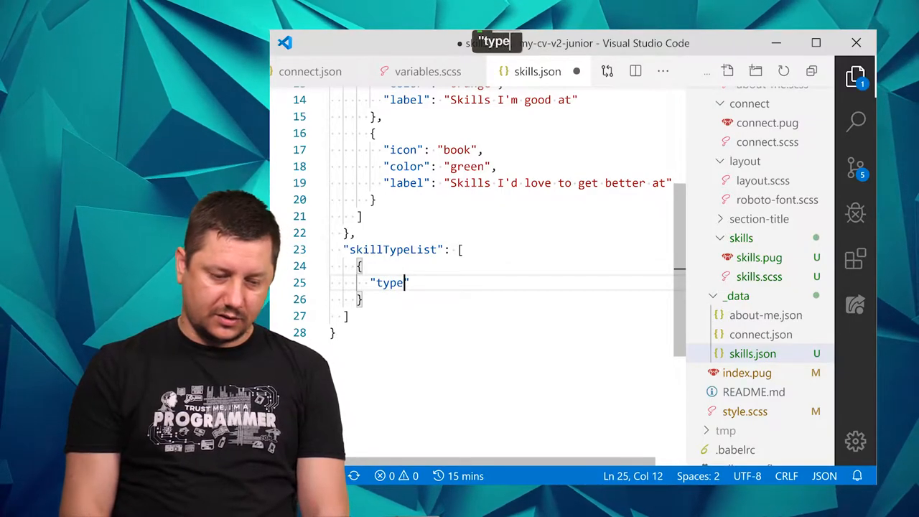
{"action": "type", "text": "\""}
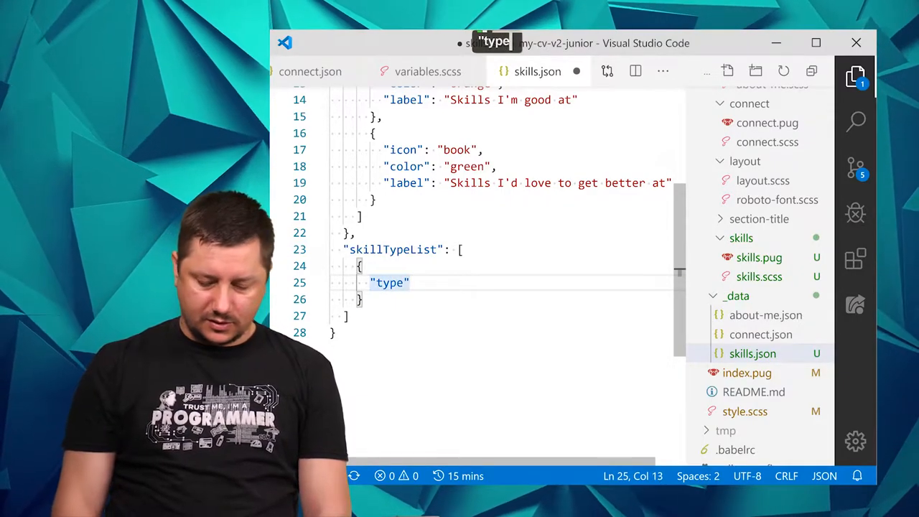
{"action": "type", "text": ": \""}
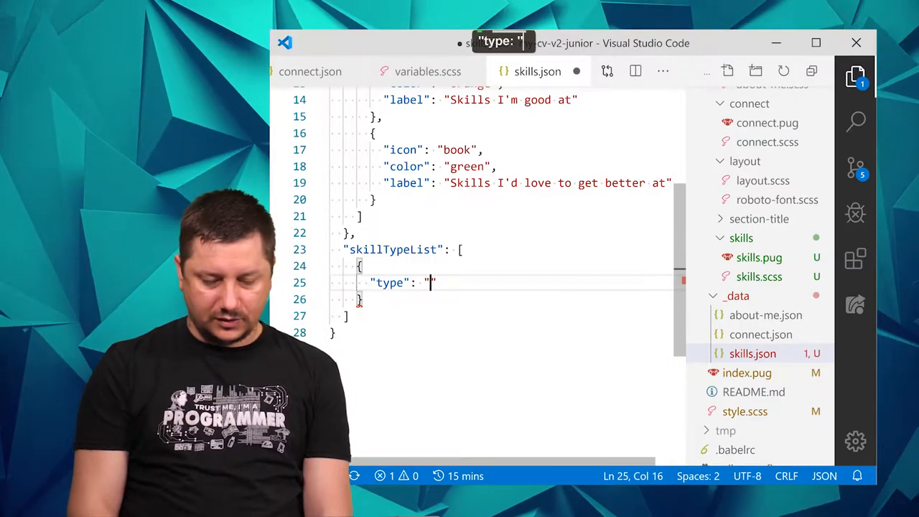
{"action": "type", "text": "Fro"}
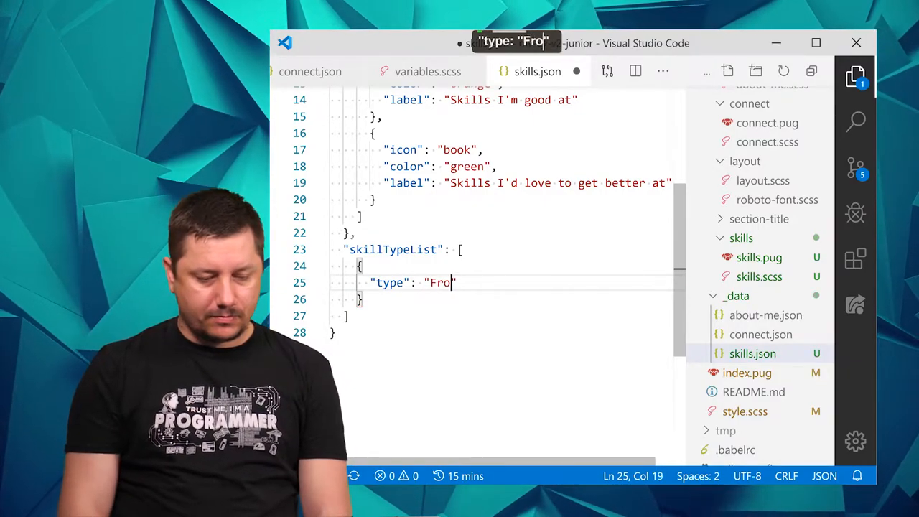
{"action": "type", "text": "nt"}
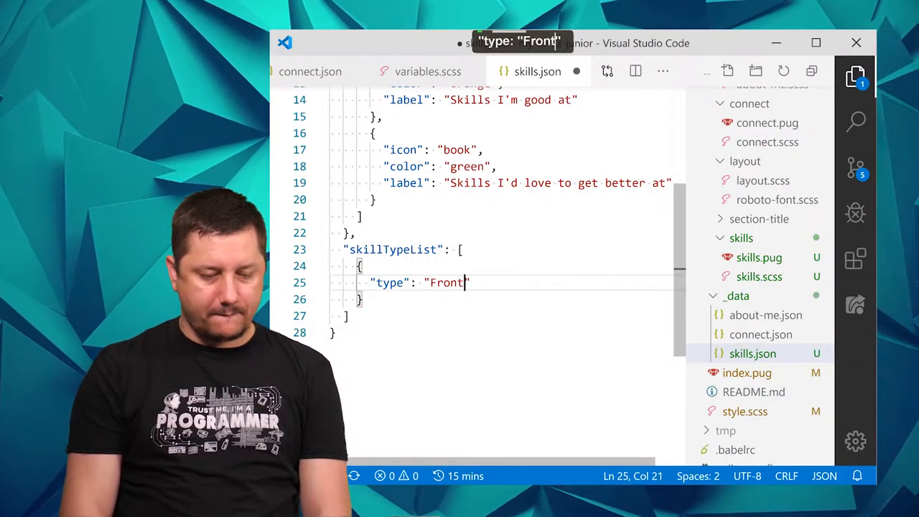
{"action": "type", "text": "End"}
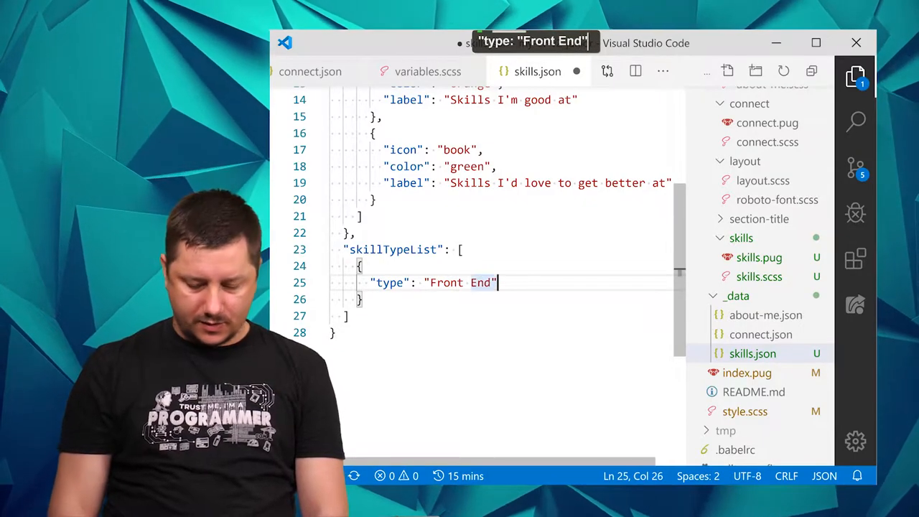
{"action": "type", "text": ","}
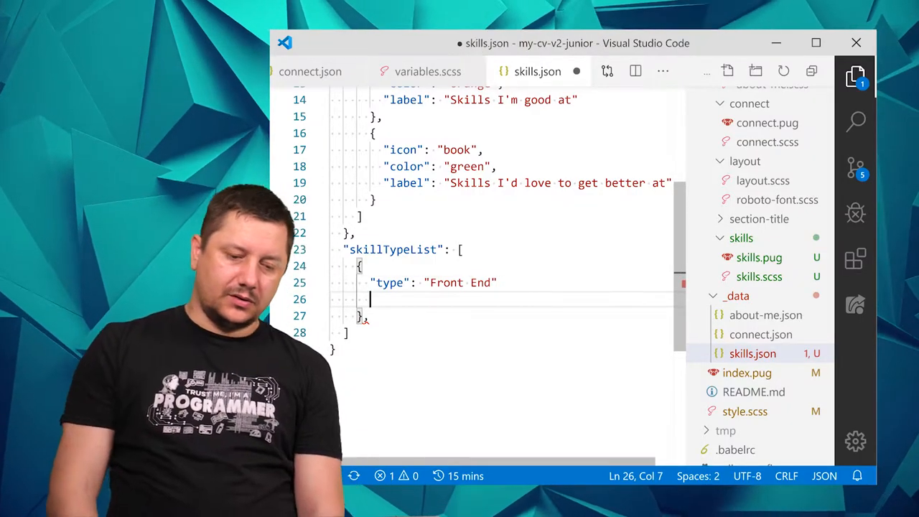
{"action": "key", "text": "alt+tab"}
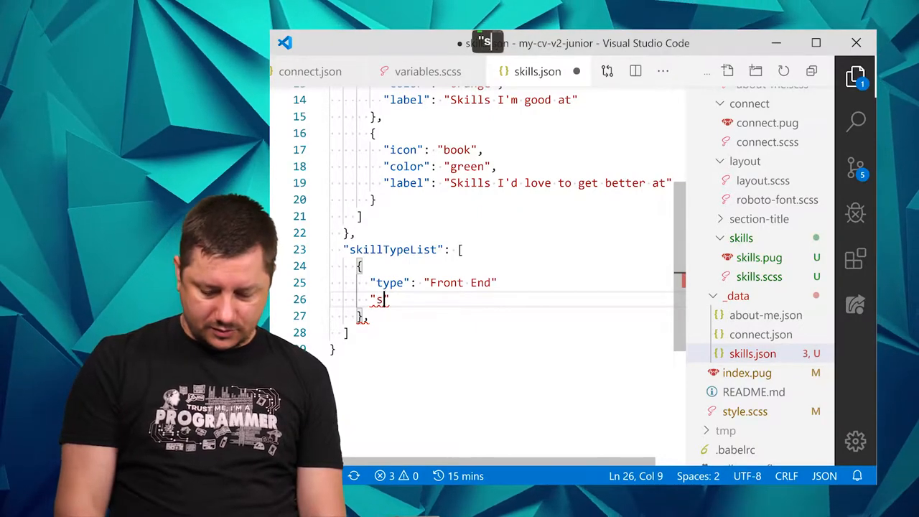
Add a skillList array under Front End whose first object has "type": "heart".
{"action": "type", "text": "killList"}
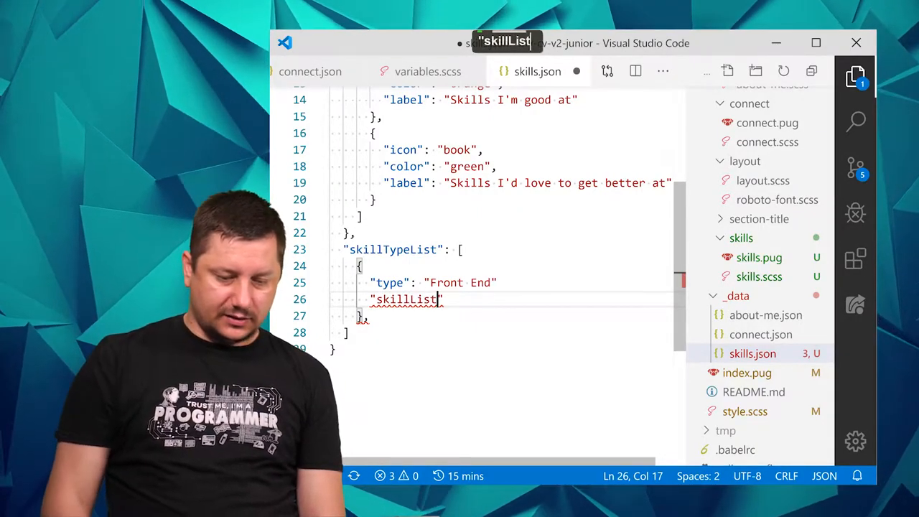
{"action": "type", "text": "\""}
{"action": "left_click", "coordinate": [502, 283]}
{"action": "type", "text": ","}
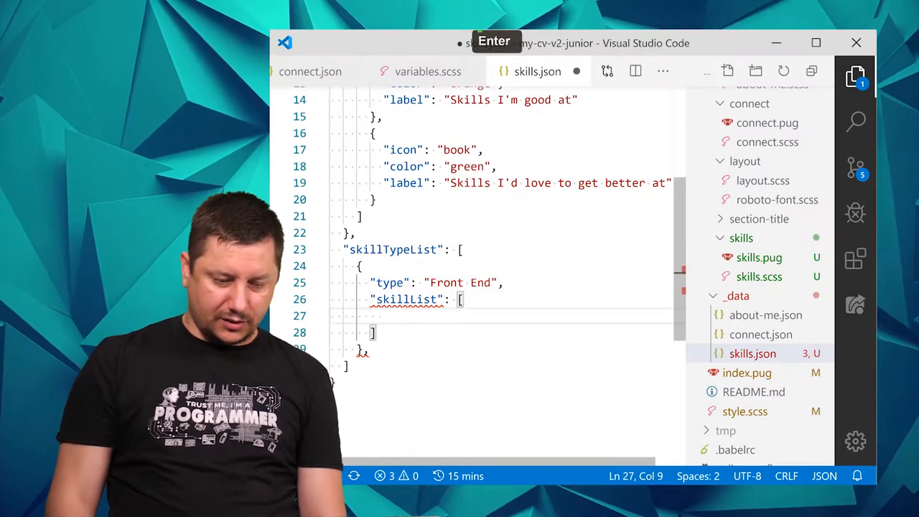
{"action": "key", "text": "Enter"}
{"action": "type", "text": "{"}
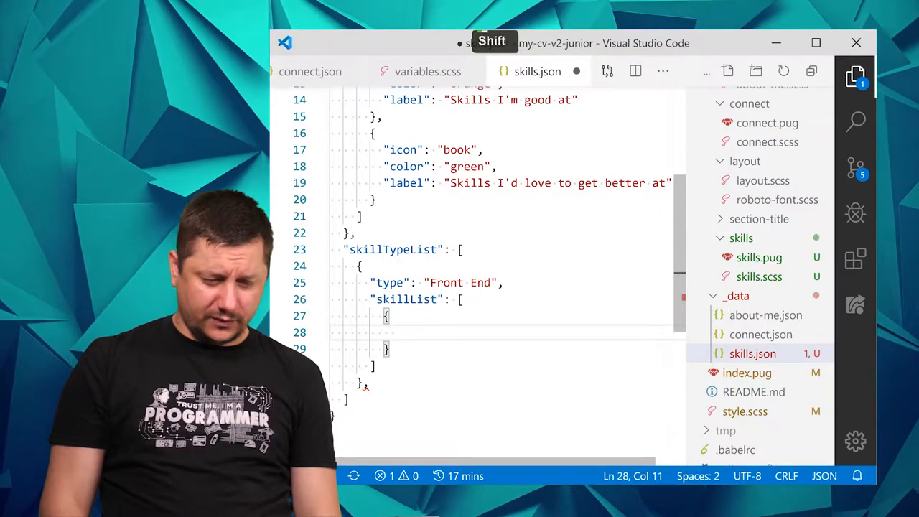
{"action": "type", "text": "\"type\""}
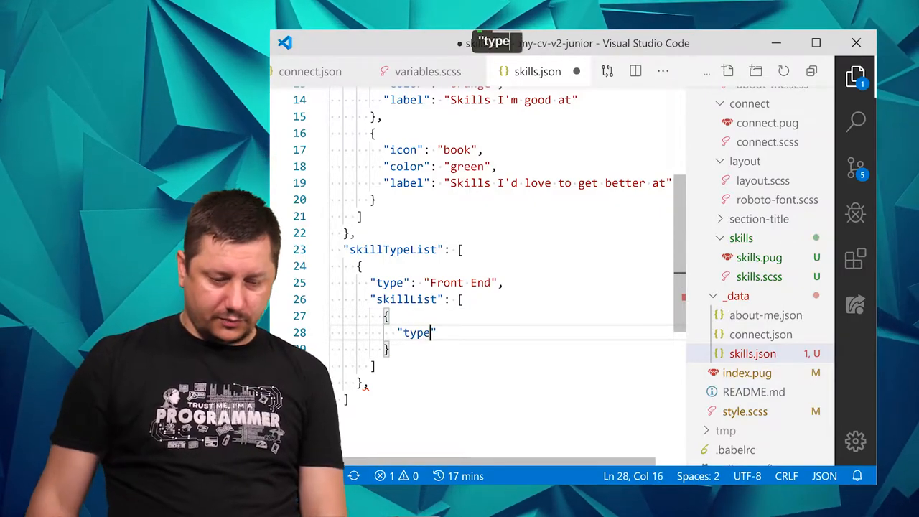
{"action": "scroll", "scroll_direction": "up", "scroll_amount": 3}
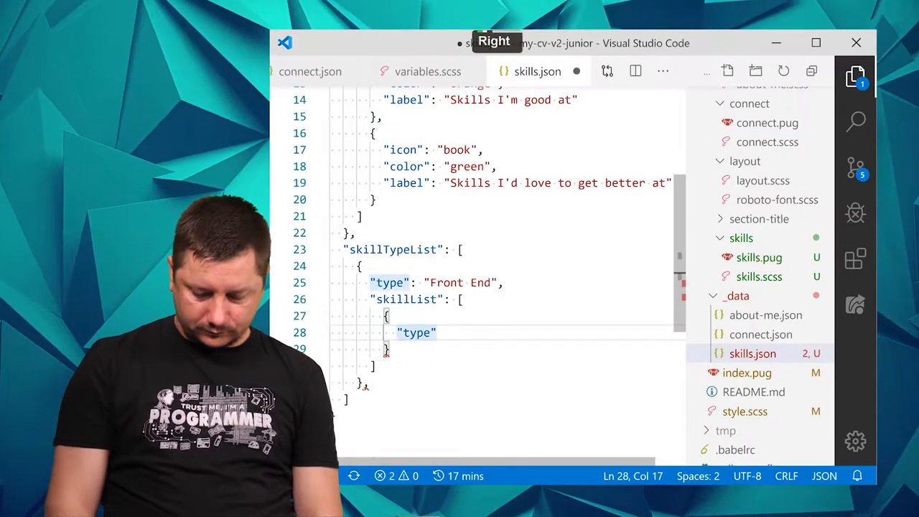
{"action": "type", "text": ": \"hea"}
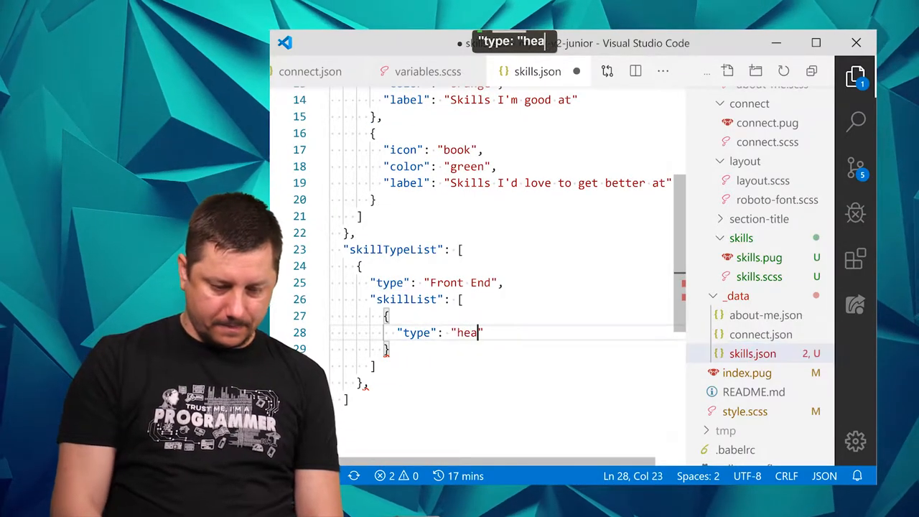
{"action": "type", "text": "rt\","}
{"action": "type", "text": "\"label\":"}
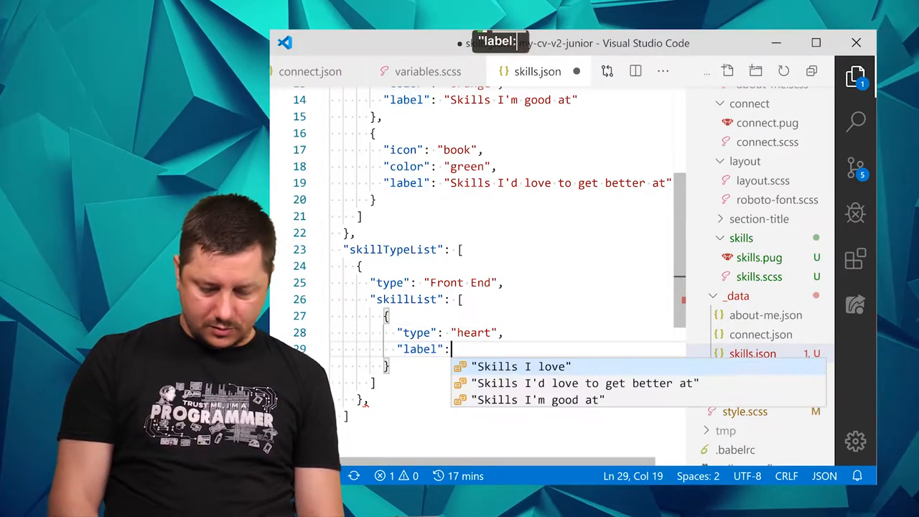
Compare the Front End skills in the design mockup before continuing in skills.json.
{"action": "key", "text": "alt+tab"}
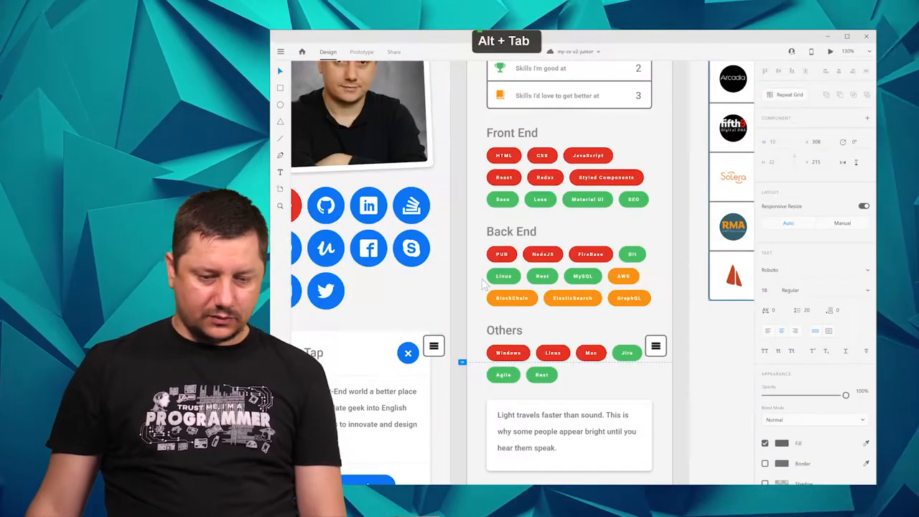
{"action": "key", "text": "alt+tab"}
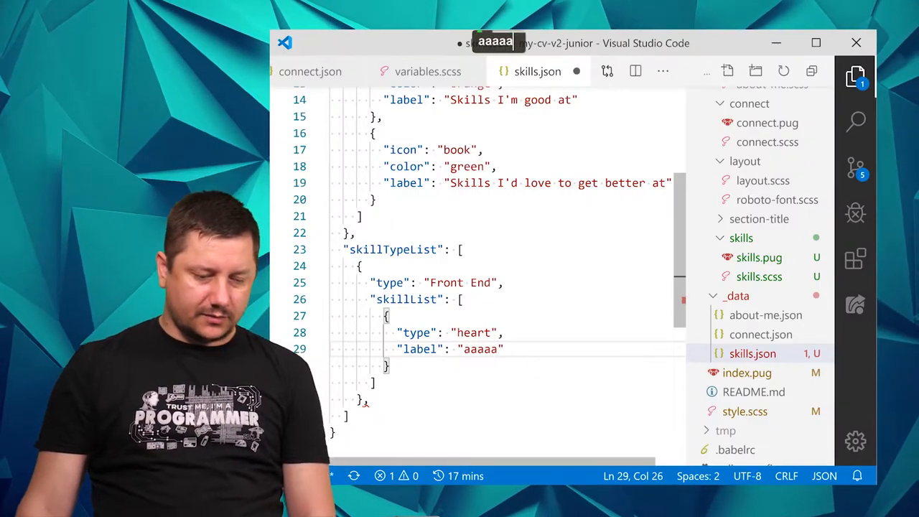
{"action": "key", "text": "alt+tab"}
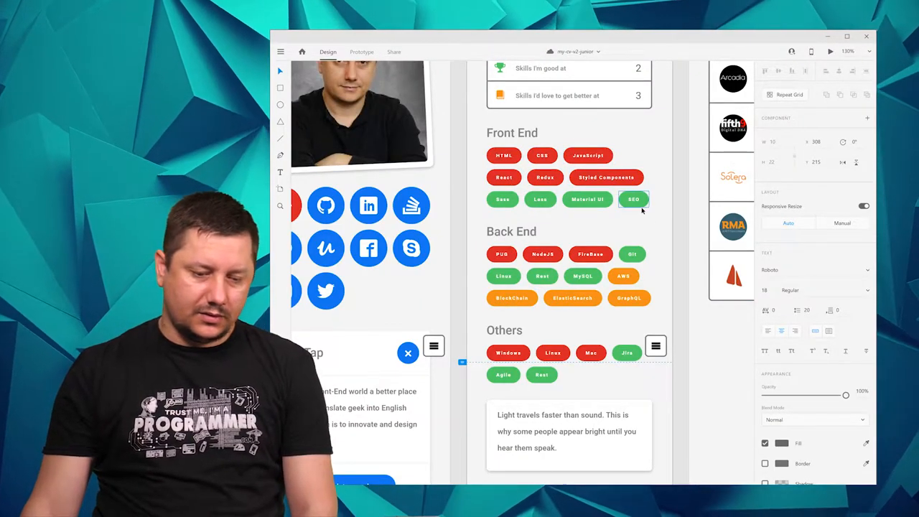
{"action": "key", "text": "alt+tab"}
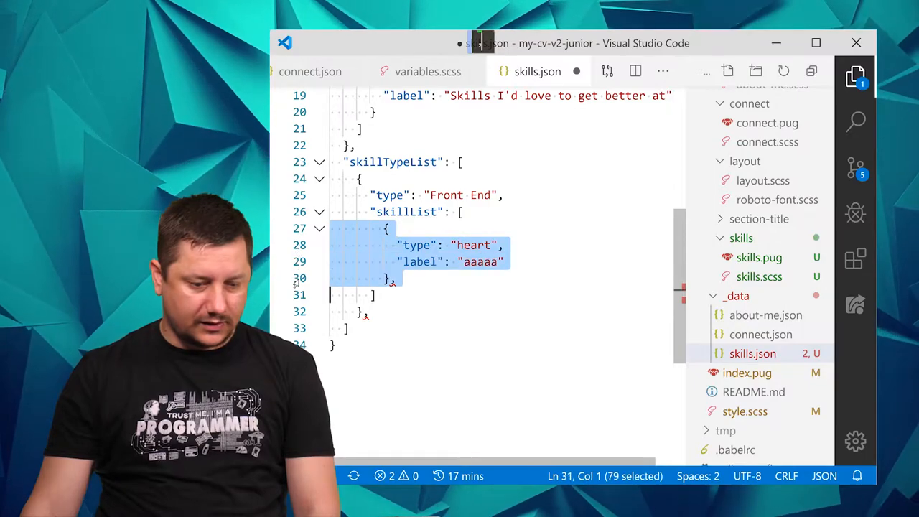
Duplicate the heart/aaaaa placeholder object many times to fill the Front End skillList.
{"action": "key", "text": "Alt+Shift+Down"}
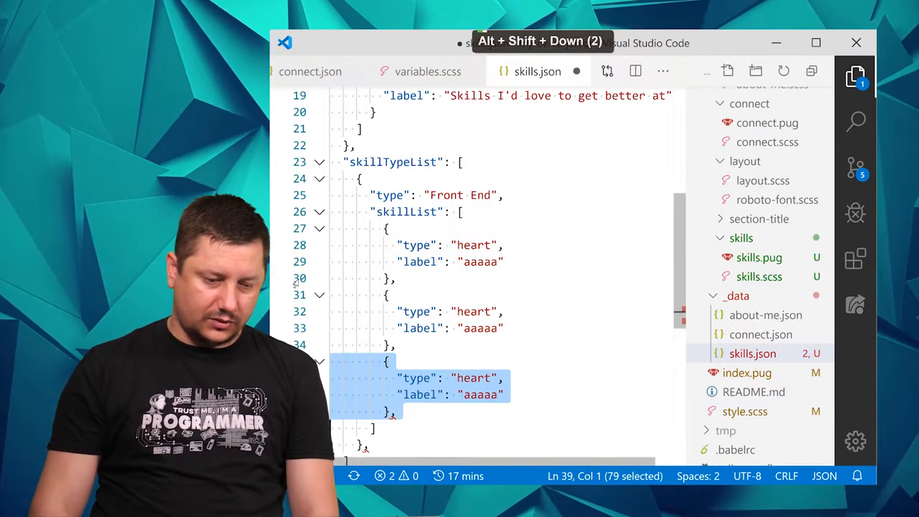
{"action": "key", "text": "alt+shift+down"}
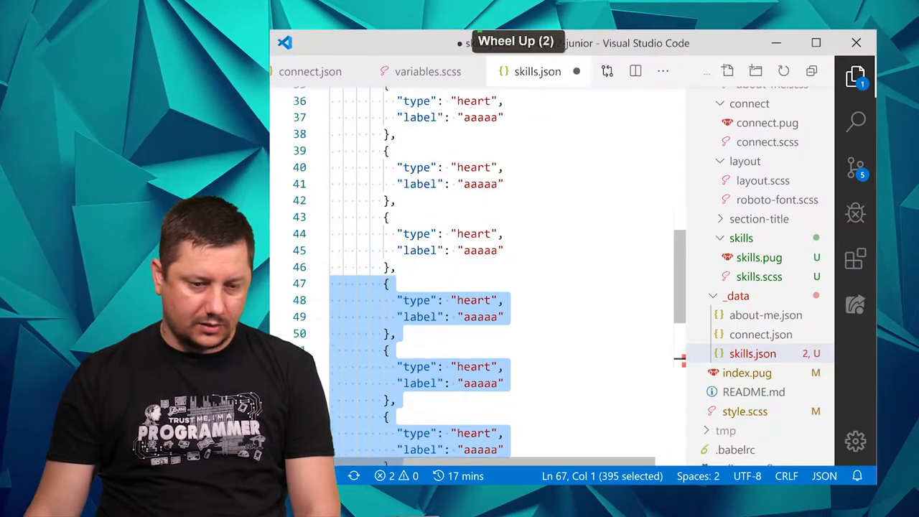
{"action": "scroll", "scroll_direction": "up", "scroll_amount": 3}
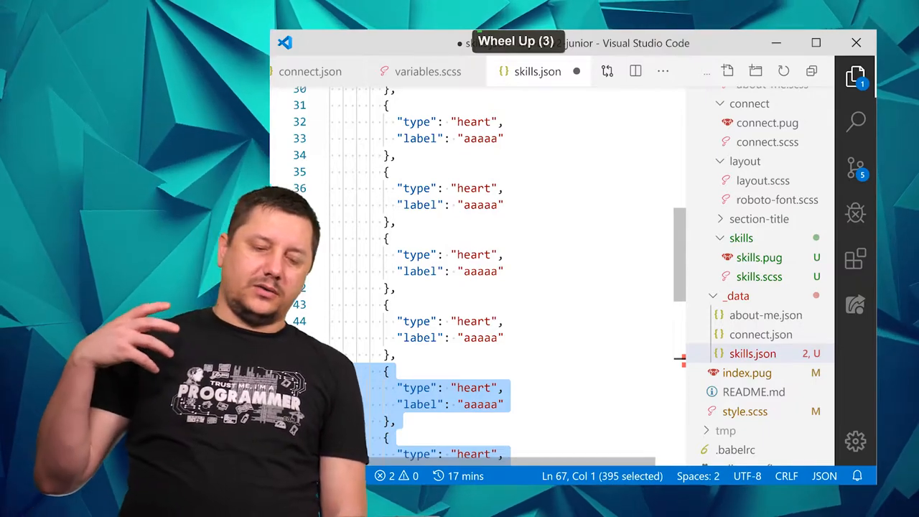
{"action": "scroll", "scroll_direction": "up", "scroll_amount": 3}
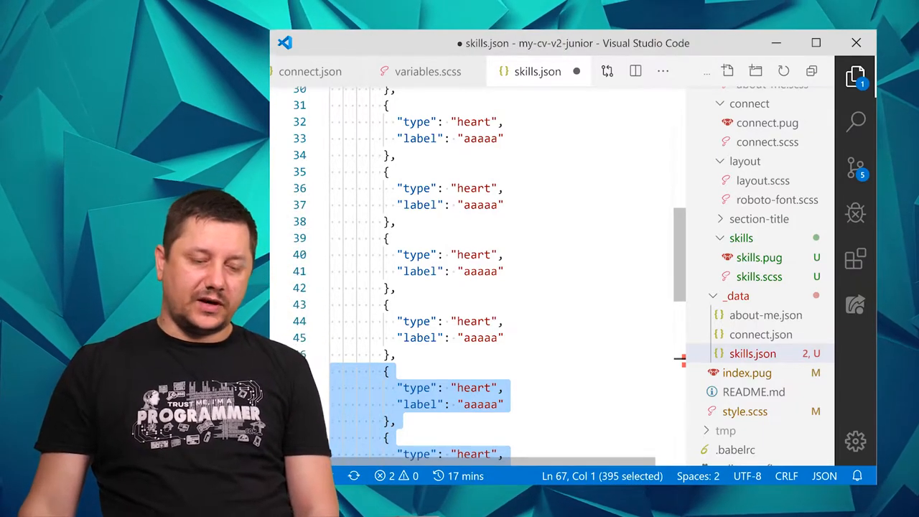
{"action": "scroll", "scroll_direction": "down", "scroll_amount": 3}
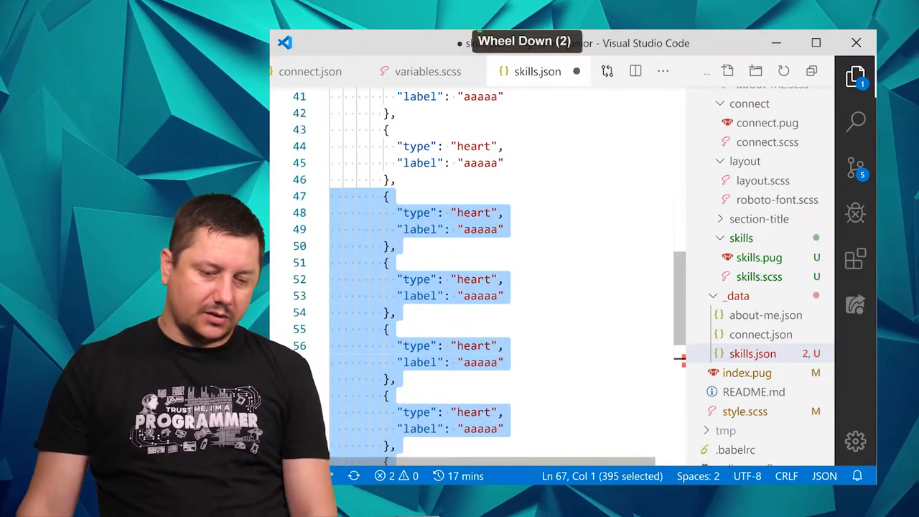
{"action": "scroll", "scroll_direction": "up", "scroll_amount": 3}
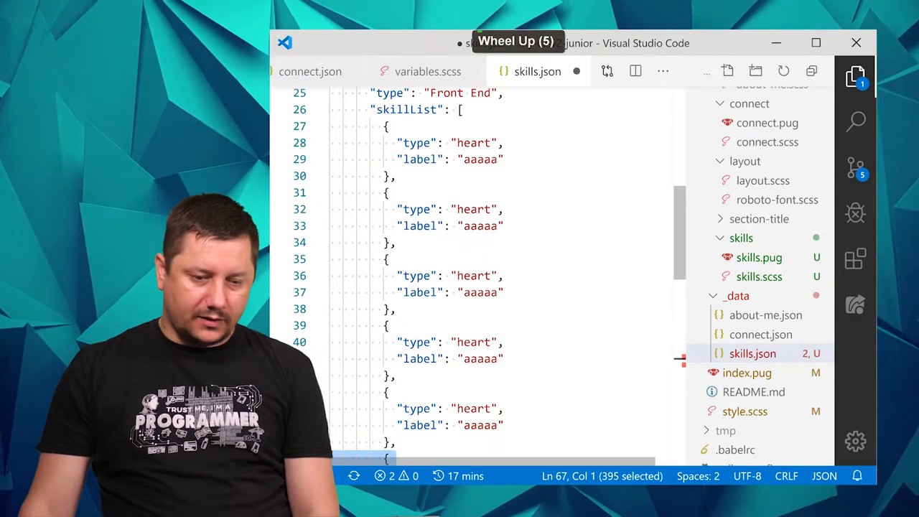
{"action": "key", "text": "Alt+Tab"}
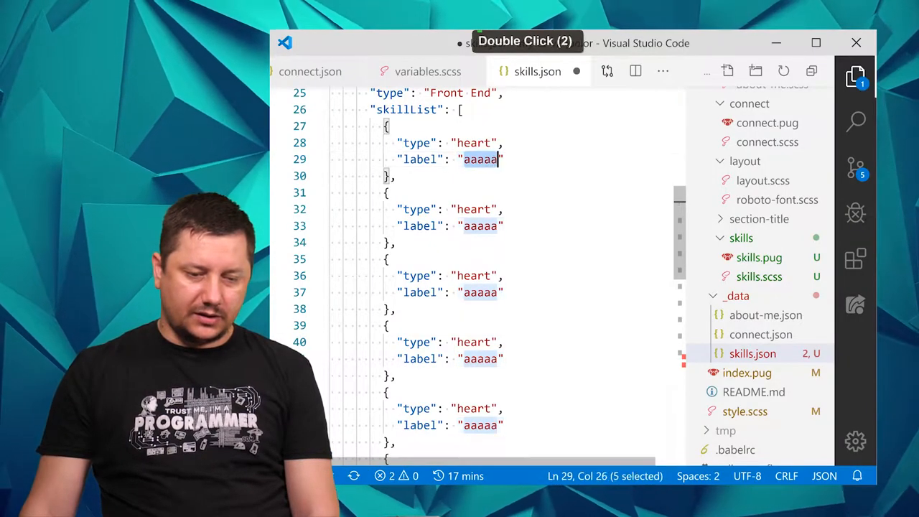
Label the heart entries JavaScript, React, Redux and Styled Components, matching the mockup.
{"action": "key", "text": "alt+tab"}
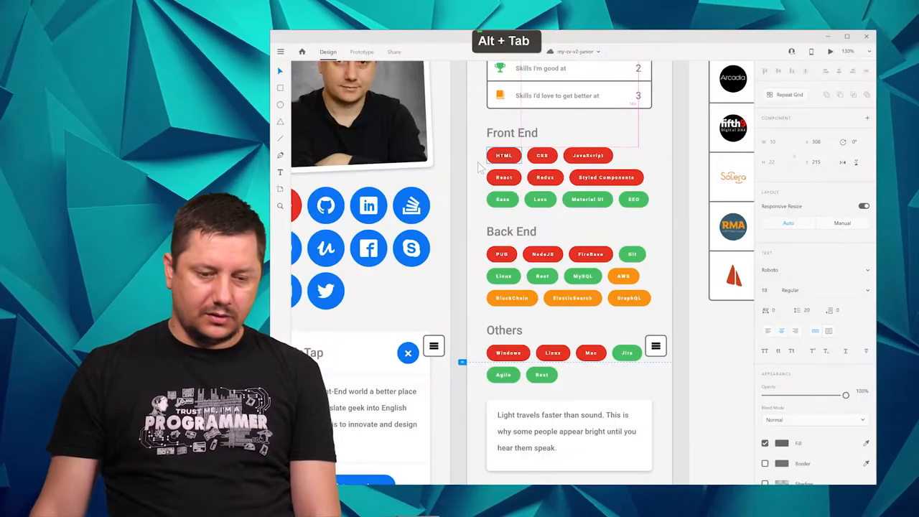
{"action": "key", "text": "Alt+Tab"}
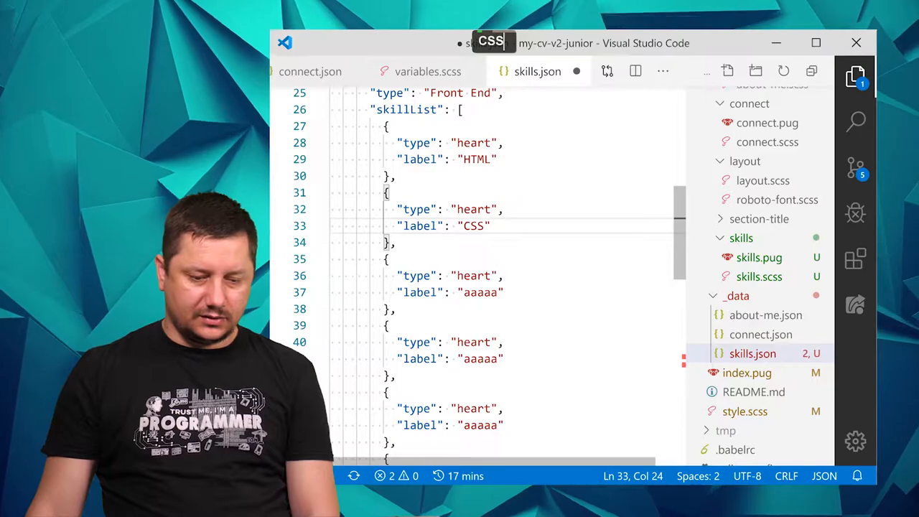
{"action": "type", "text": "Java"}
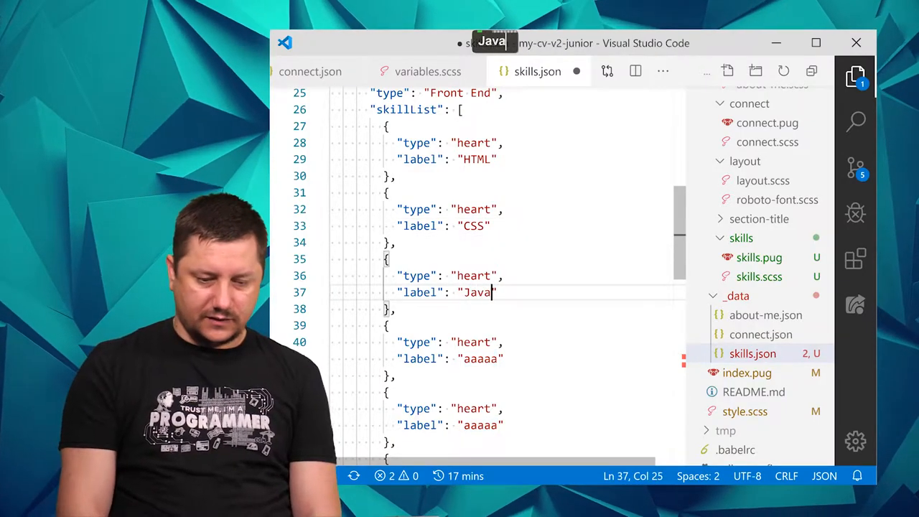
{"action": "key", "text": "alt+Tab"}
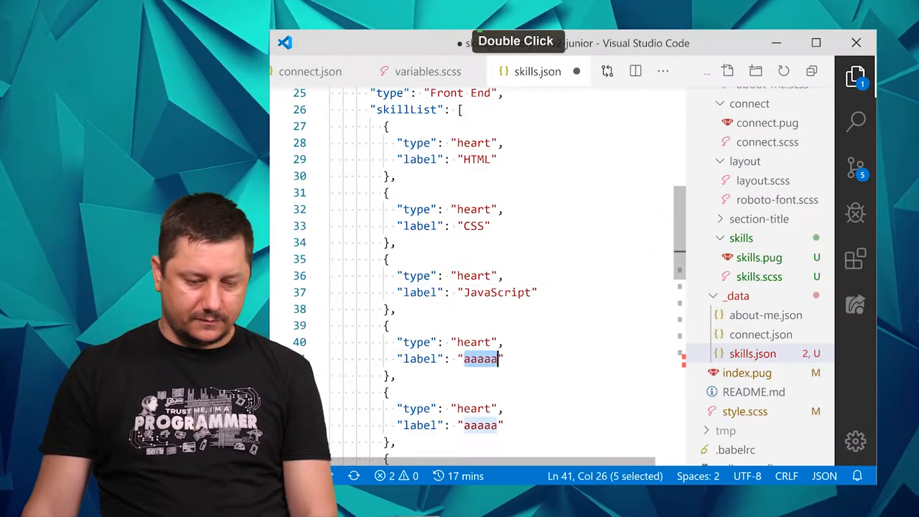
{"action": "type", "text": "React"}
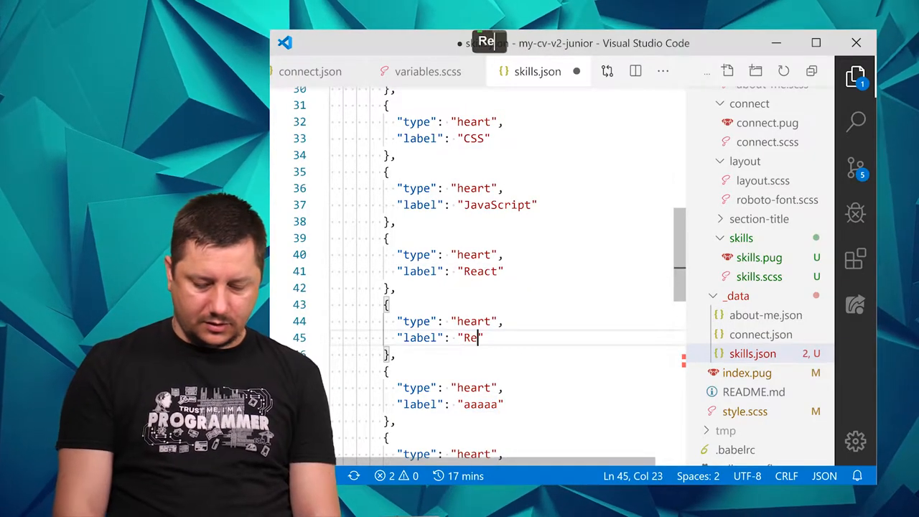
{"action": "type", "text": "dux"}
{"action": "left_click", "coordinate": [508, 405]}
{"action": "type", "text": "S"}
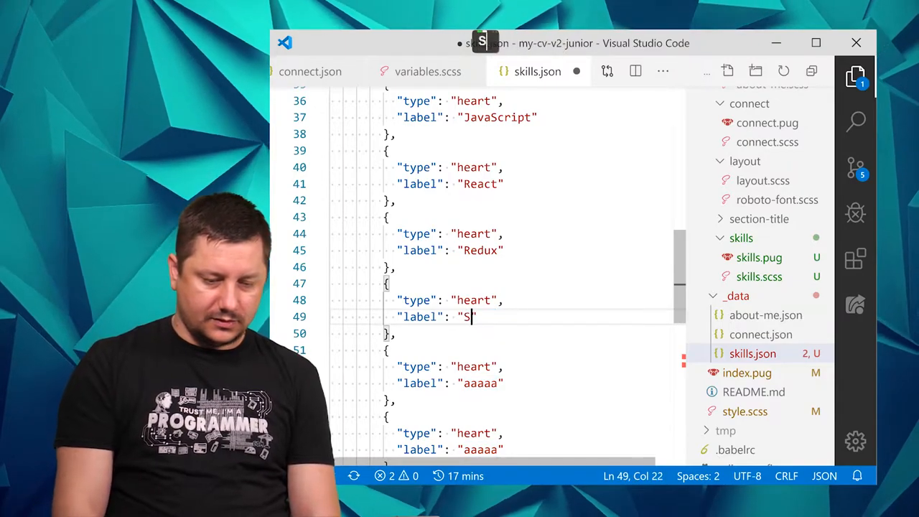
{"action": "type", "text": "ty"}
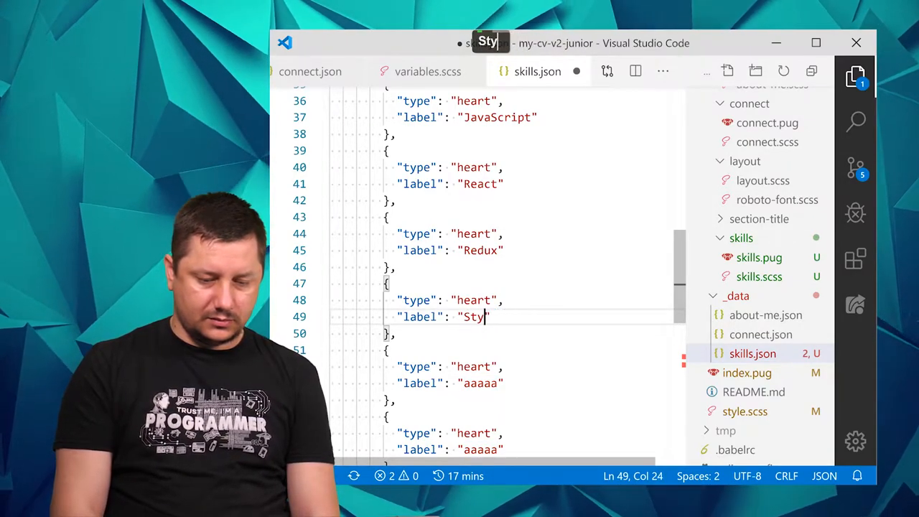
{"action": "type", "text": "led Compo"}
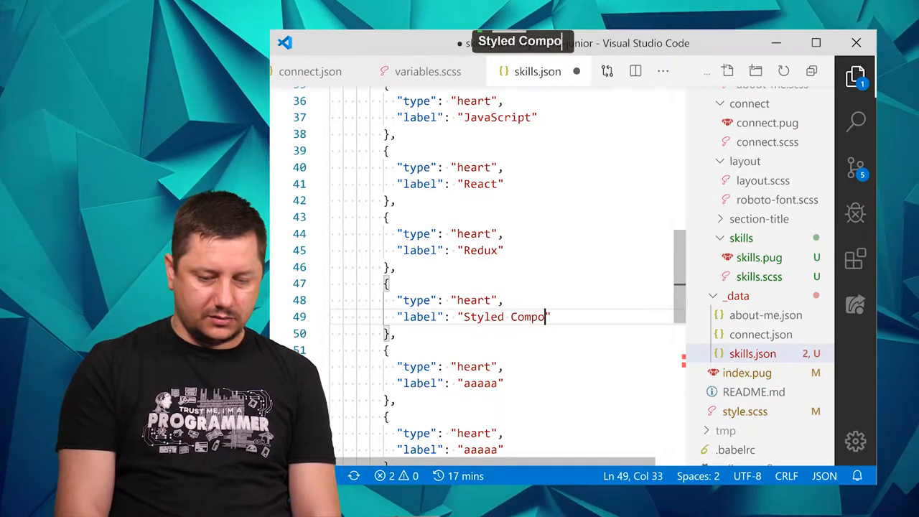
{"action": "type", "text": "nents"}
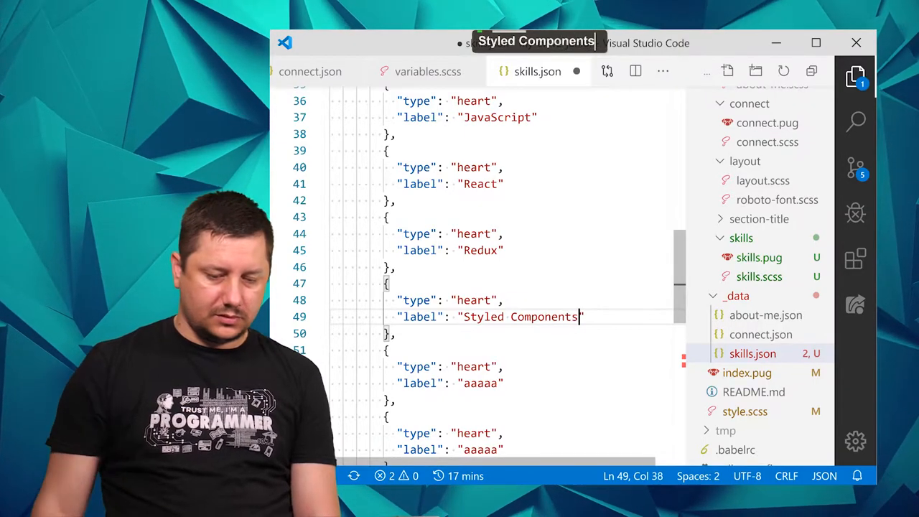
{"action": "key", "text": "alt+tab"}
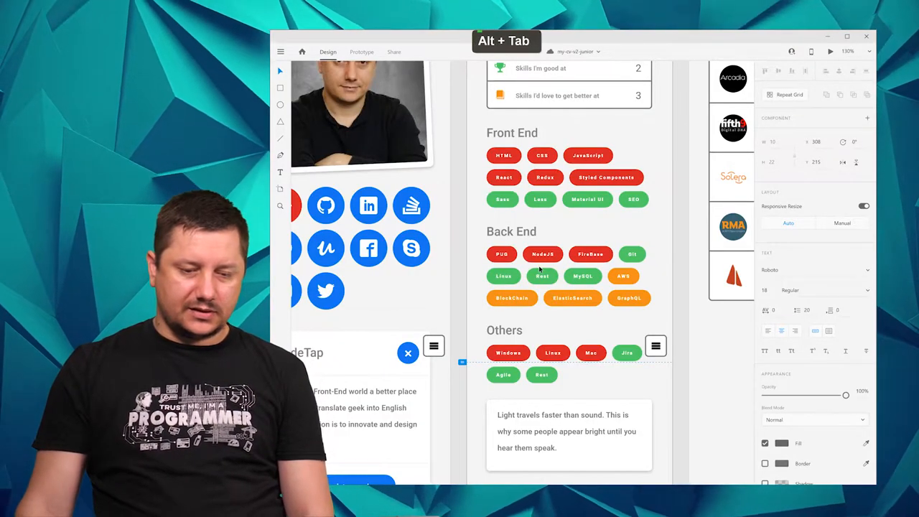
{"action": "key", "text": "alt+tab"}
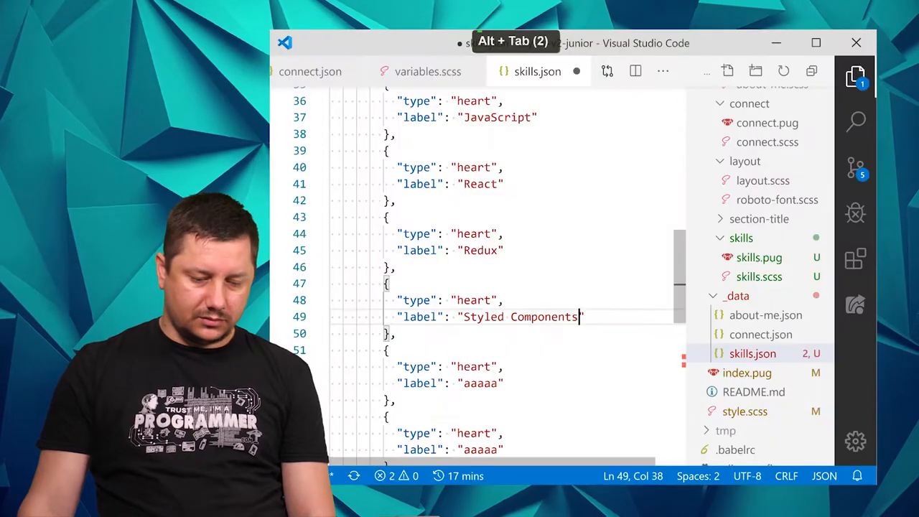
Change the last four entries' type to "trophy" with a multi-cursor edit.
{"action": "scroll", "scroll_direction": "down", "scroll_amount": 3}
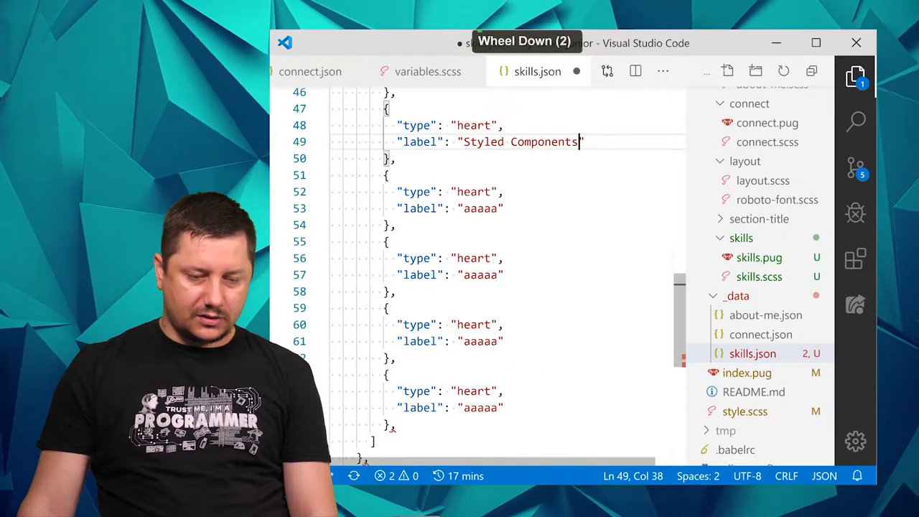
{"action": "scroll", "scroll_direction": "up", "scroll_amount": 3}
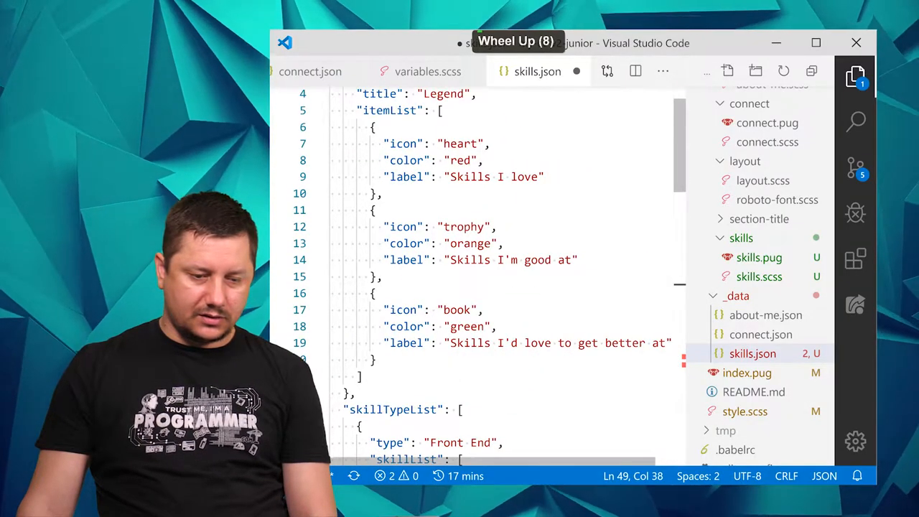
{"action": "scroll", "scroll_direction": "down", "scroll_amount": 3}
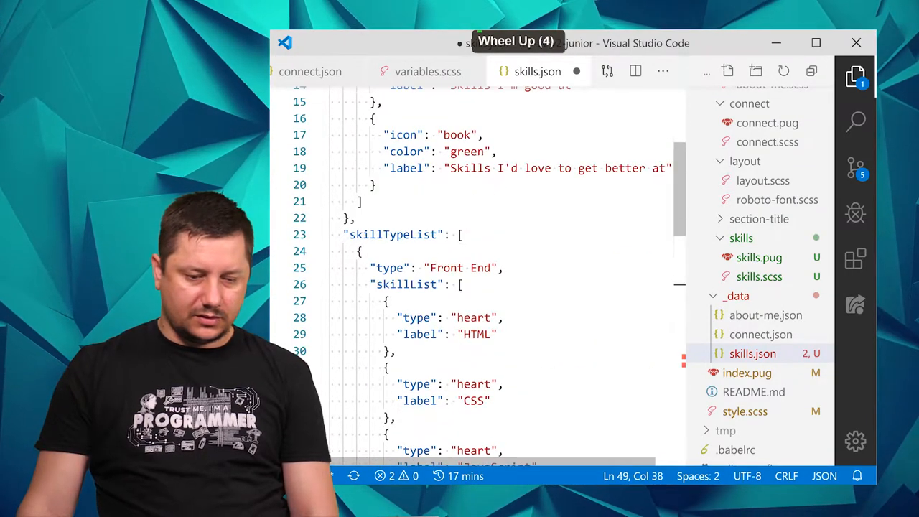
{"action": "left_click", "coordinate": [474, 318]}
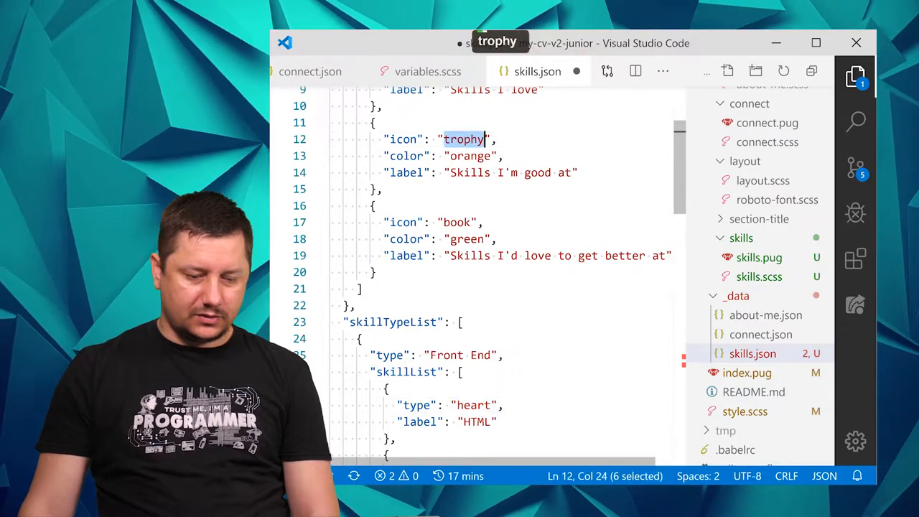
{"action": "scroll", "scroll_direction": "down", "scroll_amount": 3}
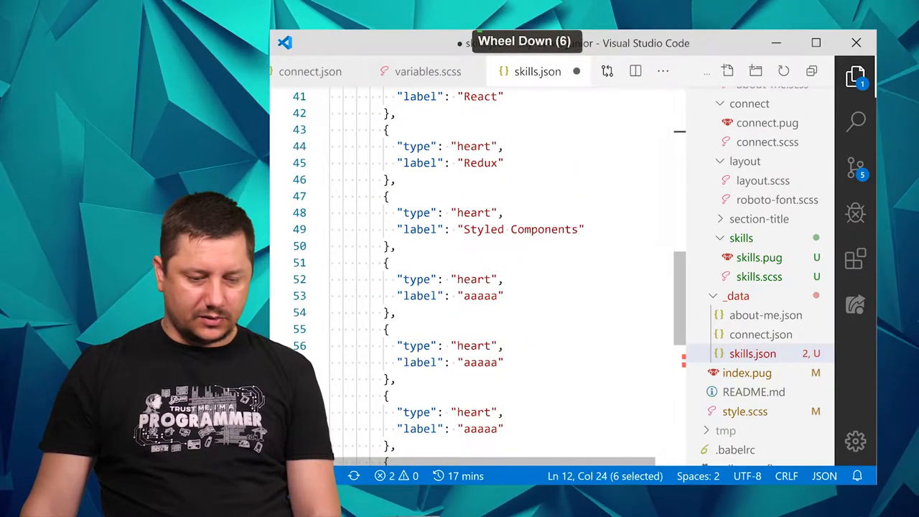
{"action": "scroll", "scroll_direction": "down", "scroll_amount": 3}
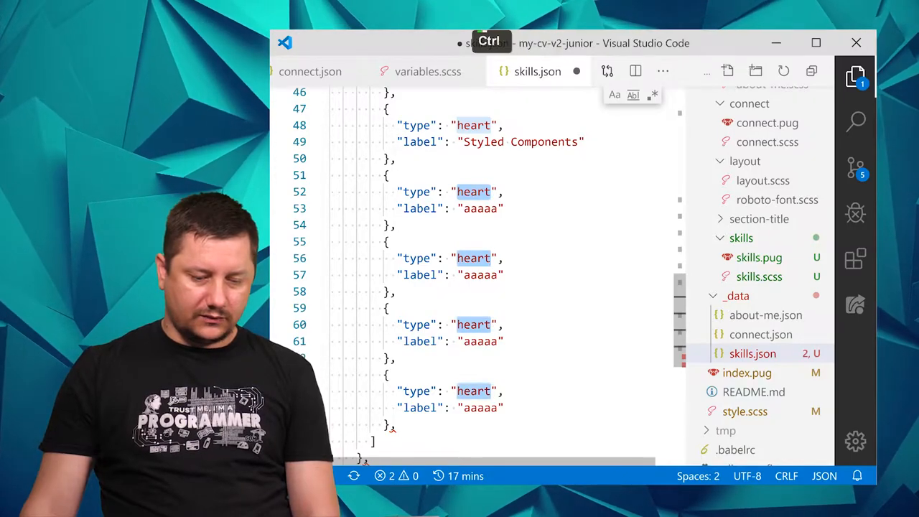
{"action": "type", "text": "trophy"}
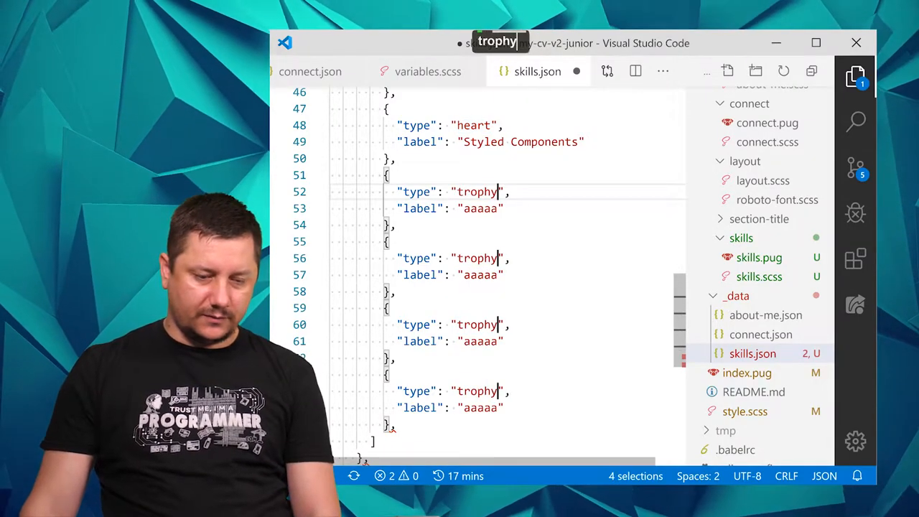
{"action": "key", "text": "alt+tab"}
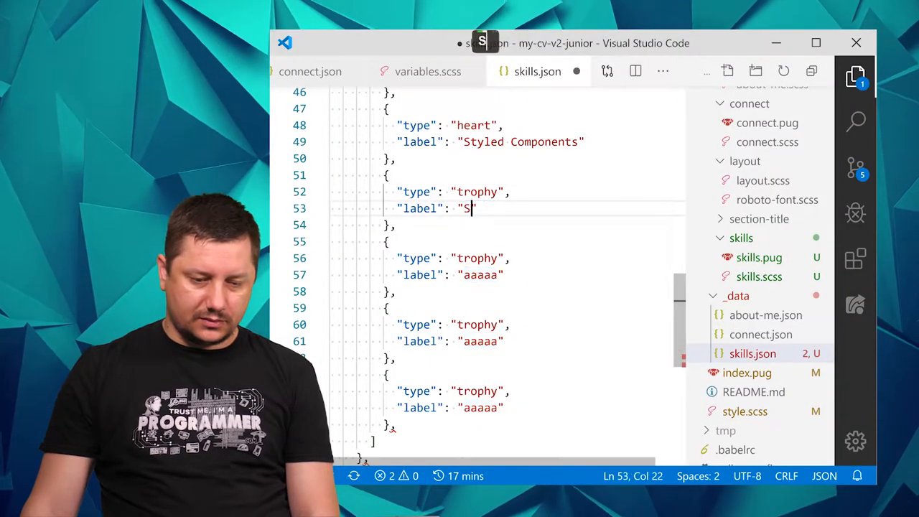
Label the trophy entries Sass, Less, Material UI and SEO.
{"action": "type", "text": "ass\""}
{"action": "left_click", "coordinate": [508, 274]}
{"action": "type", "text": "Less"}
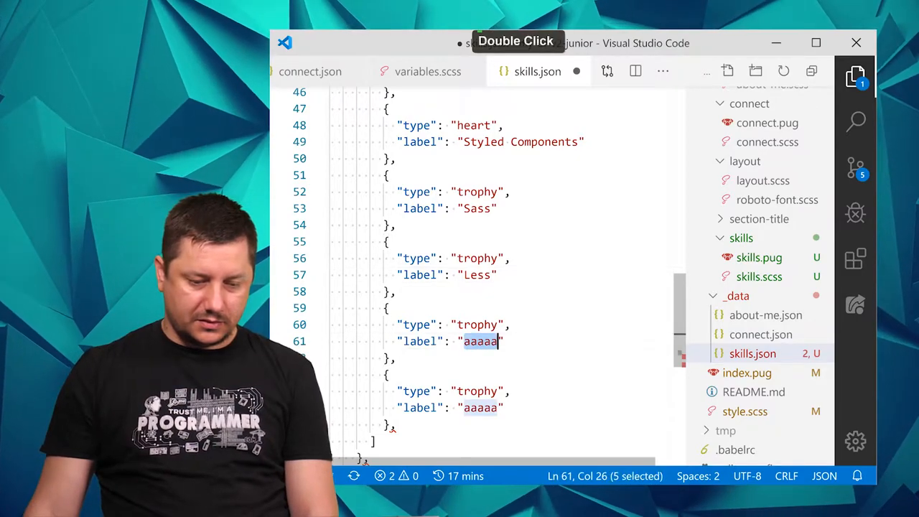
{"action": "type", "text": "Material"}
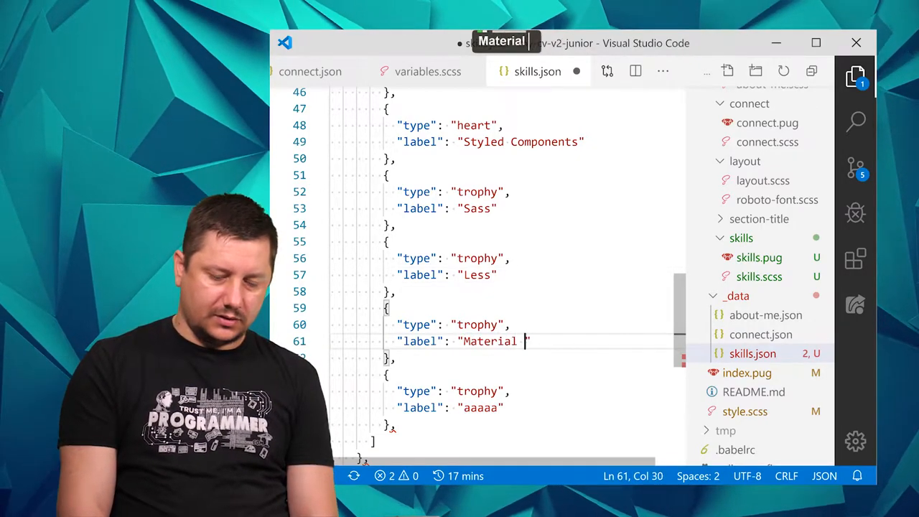
{"action": "type", "text": "UI"}
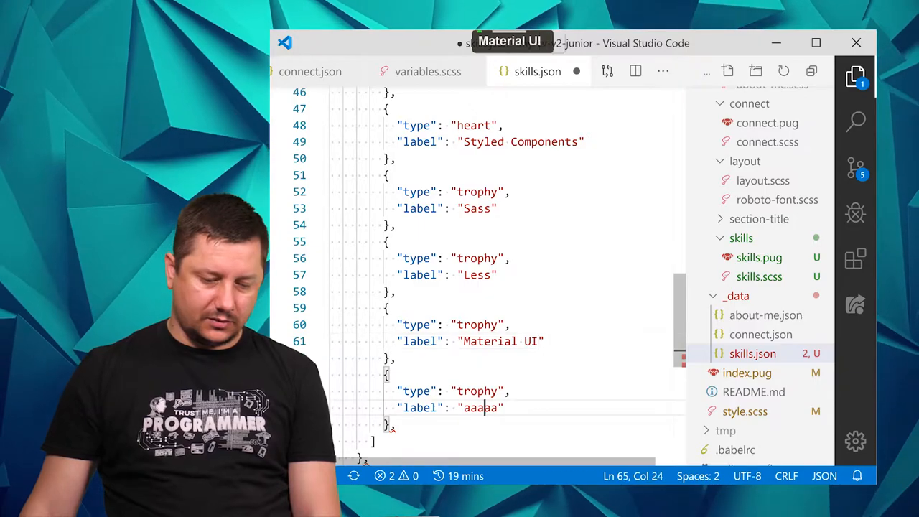
{"action": "type", "text": "SEO"}
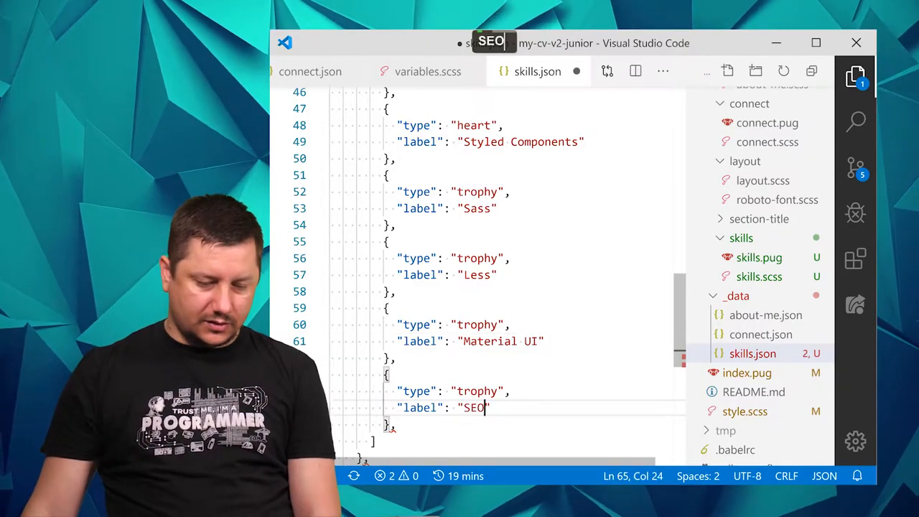
{"action": "scroll", "scroll_direction": "down", "scroll_amount": 3}
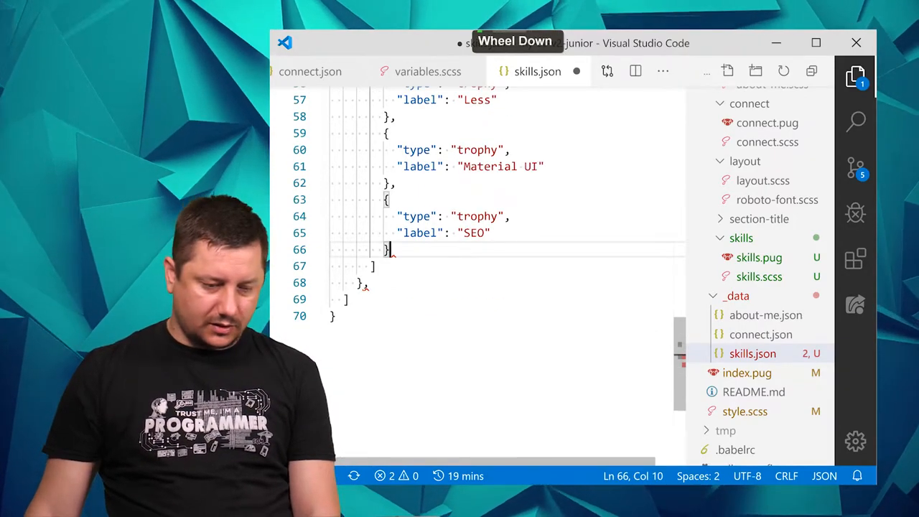
{"action": "scroll", "scroll_direction": "up", "scroll_amount": 3}
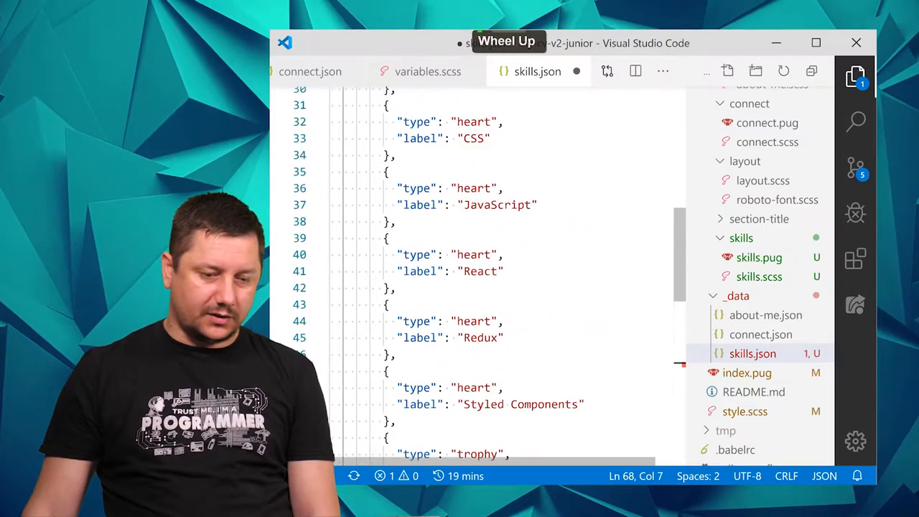
{"action": "scroll", "scroll_direction": "up", "scroll_amount": 3}
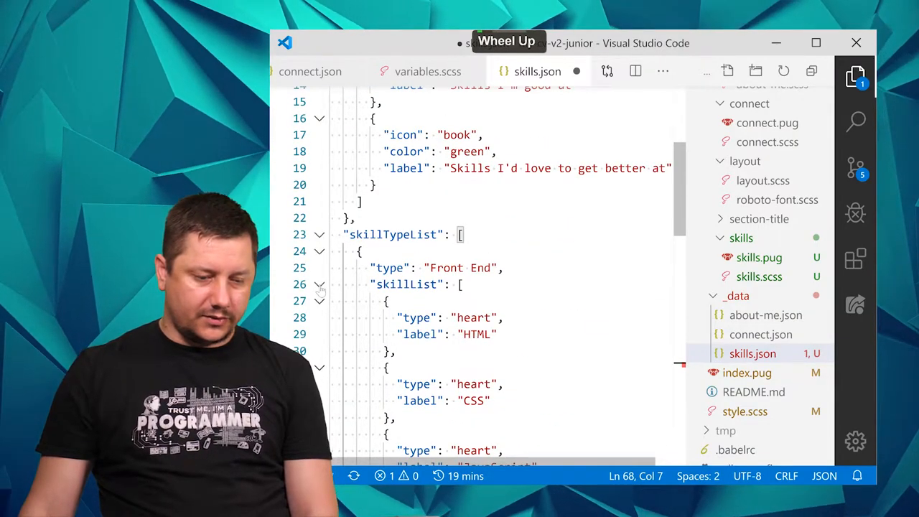
Duplicate the Front End group in skillTypeList, fold the original, and retype the copy's type as Back End.
{"action": "left_click", "coordinate": [318, 284]}
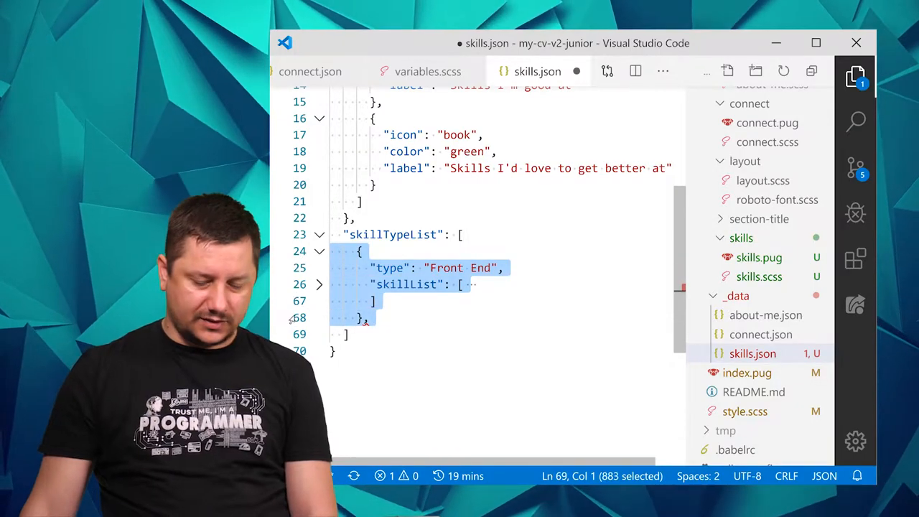
{"action": "key", "text": "Alt+Shift+Down"}
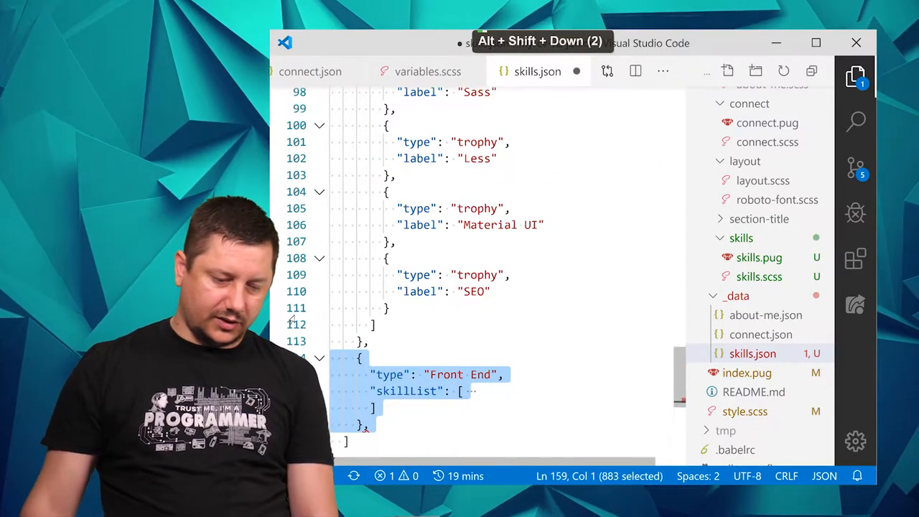
{"action": "scroll", "scroll_direction": "up", "scroll_amount": 3}
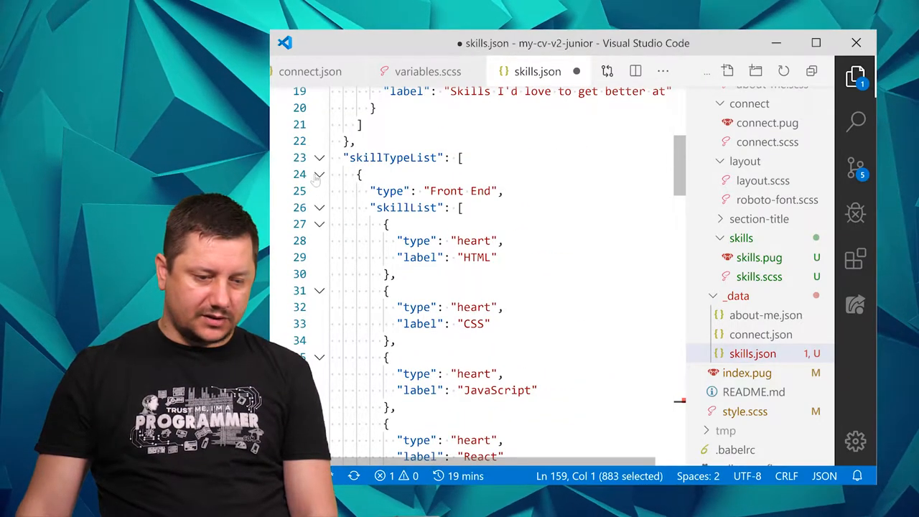
{"action": "left_click", "coordinate": [318, 174]}
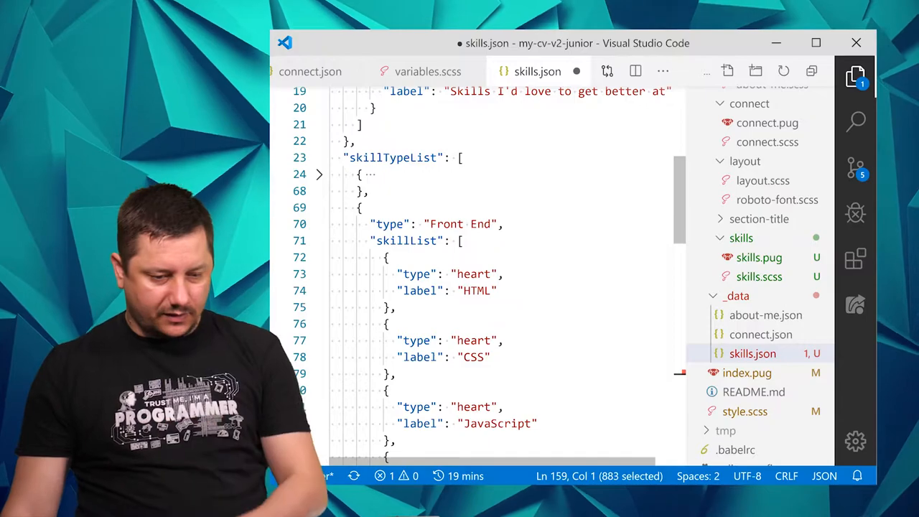
{"action": "type", "text": "Ba"}
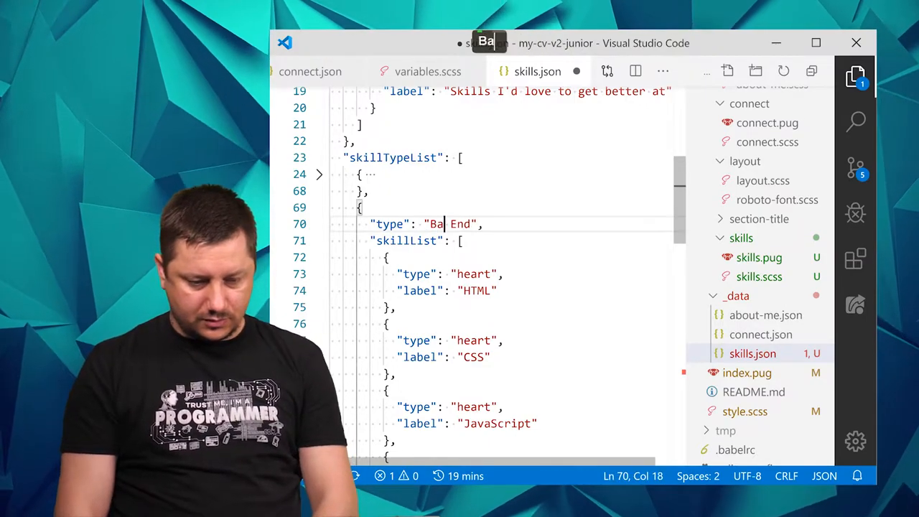
{"action": "type", "text": "ck"}
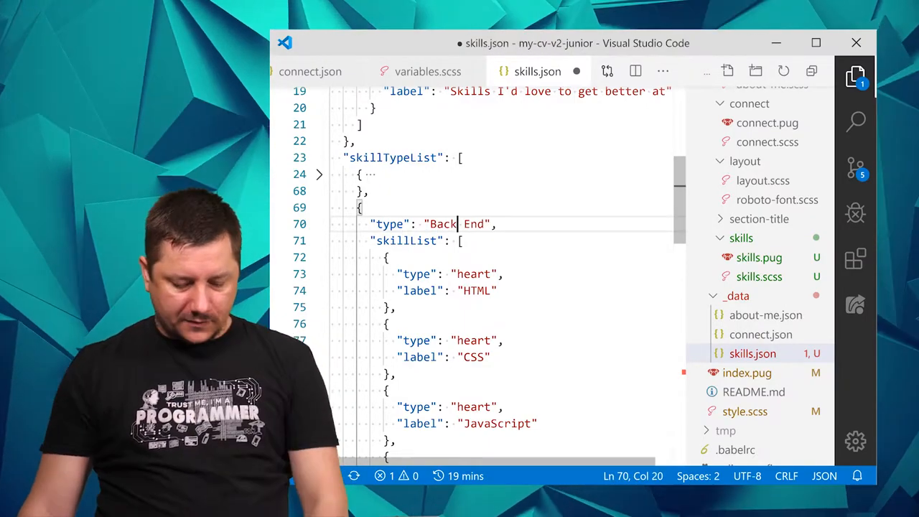
Relabel the Back End group's first skills as Pug, NodeJS and FireBase, checking the design mockup.
{"action": "key", "text": "alt+tab"}
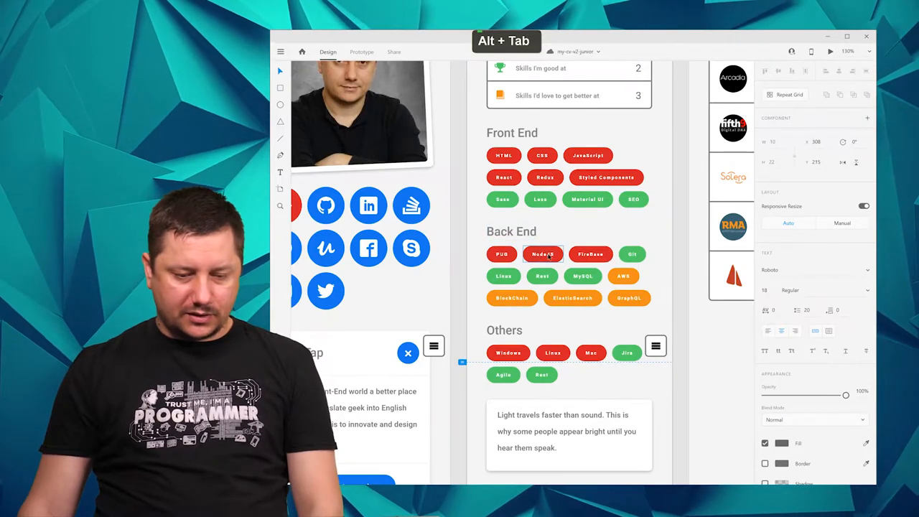
{"action": "key", "text": "alt+tab"}
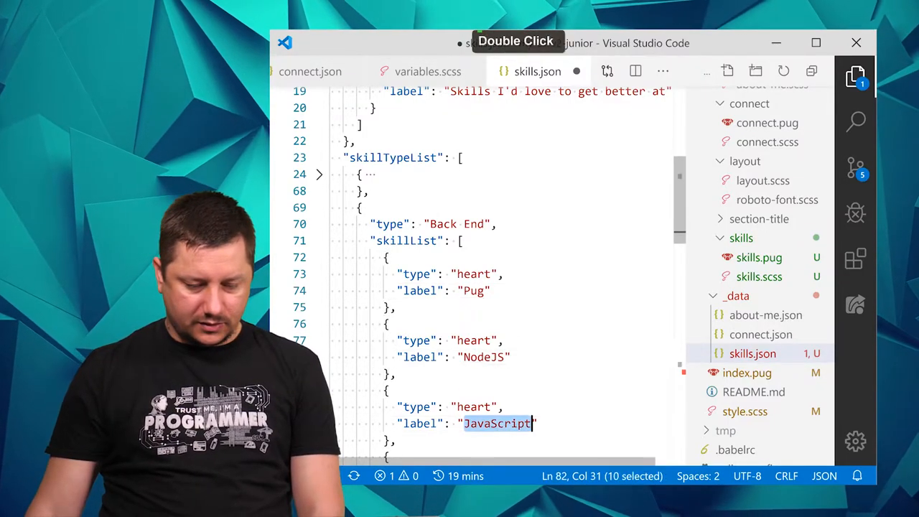
{"action": "type", "text": "FireBase"}
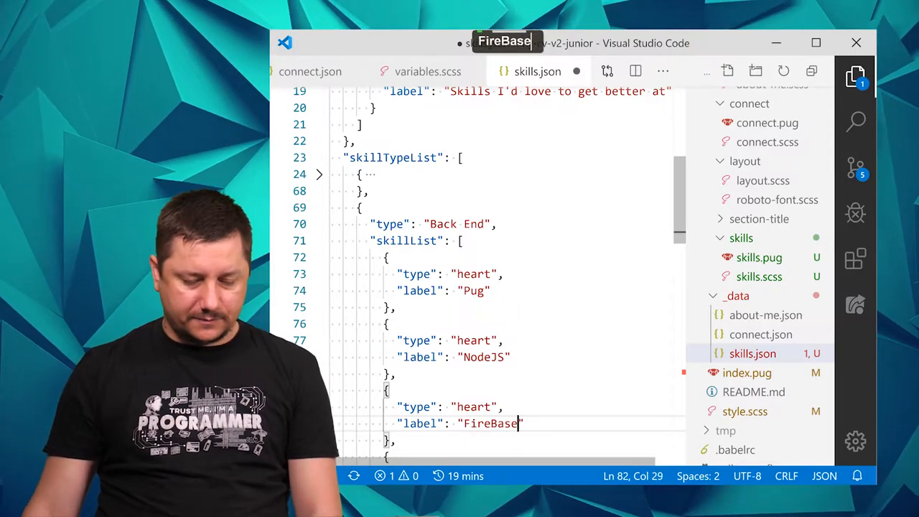
{"action": "key", "text": "alt+tab"}
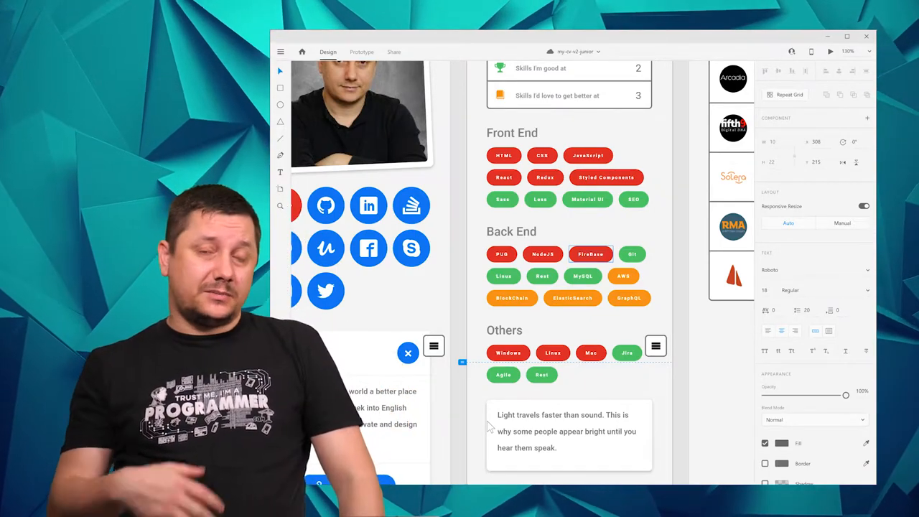
{"action": "left_click", "coordinate": [504, 330]}
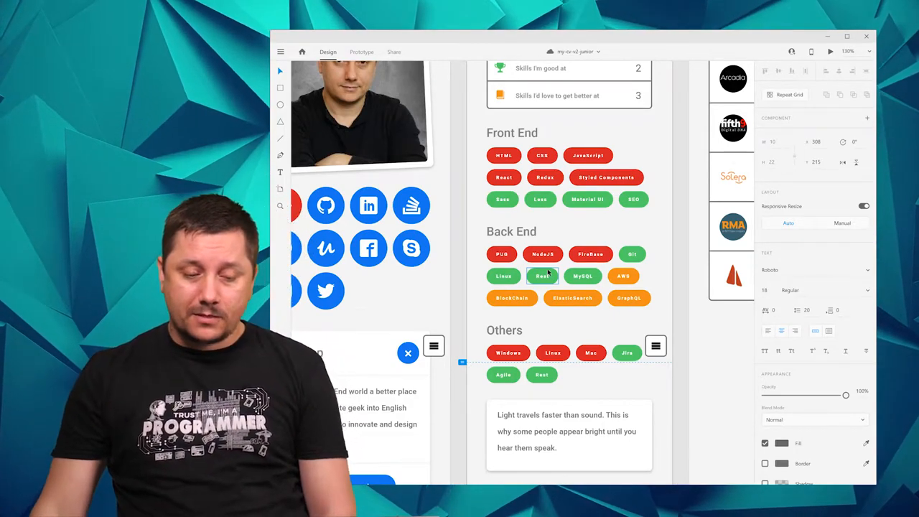
{"action": "key", "text": "alt"}
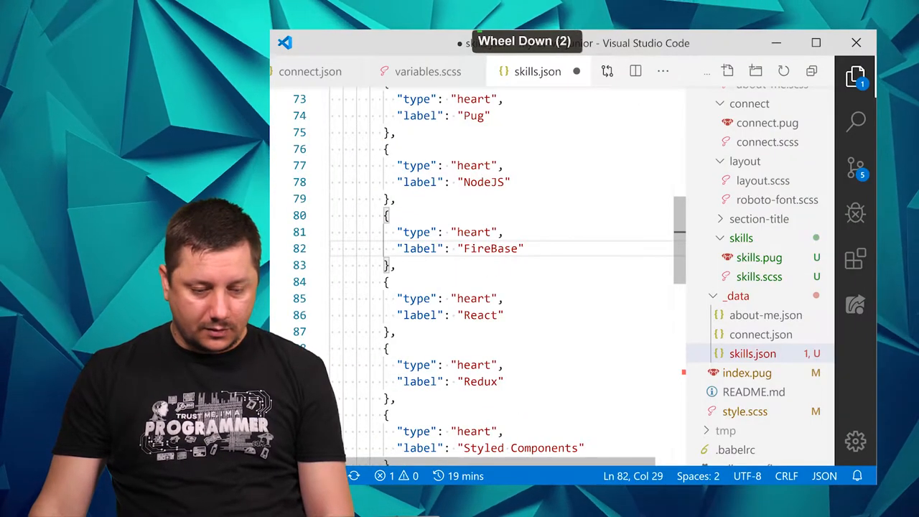
Switch the next Back End entries to trophy type with labels such as Rest and MySQL.
{"action": "double_click", "coordinate": [474, 297]}
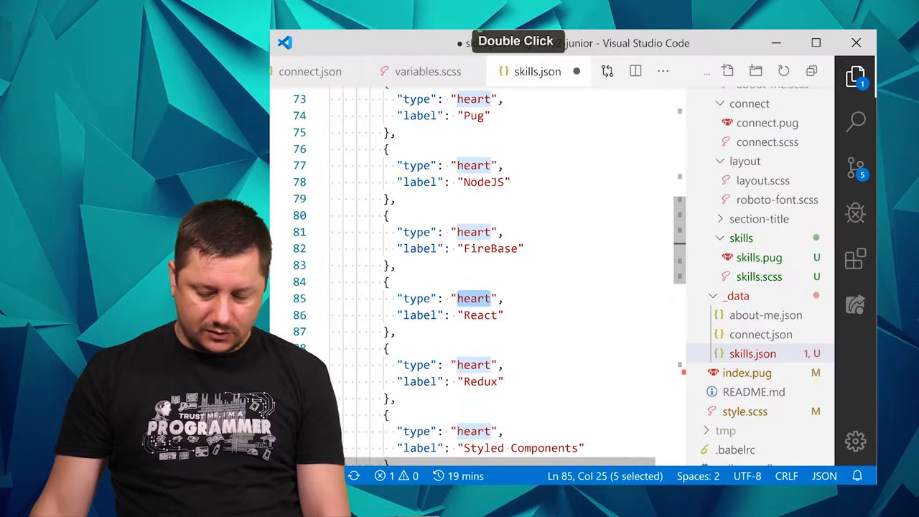
{"action": "type", "text": "troph"}
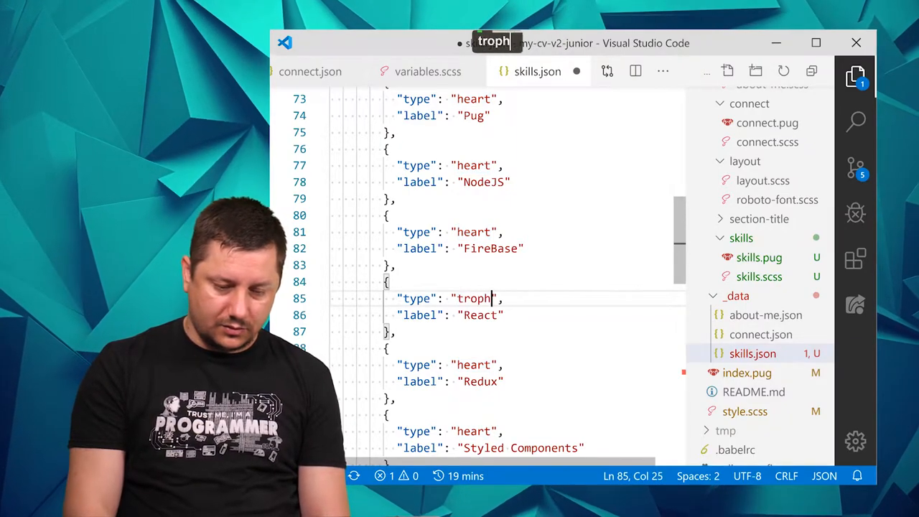
{"action": "type", "text": "y"}
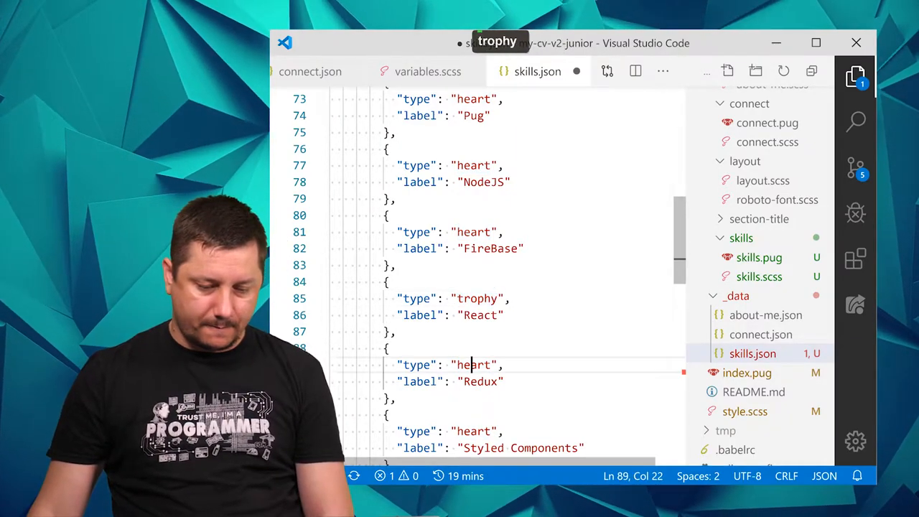
{"action": "scroll", "scroll_direction": "down", "scroll_amount": 3}
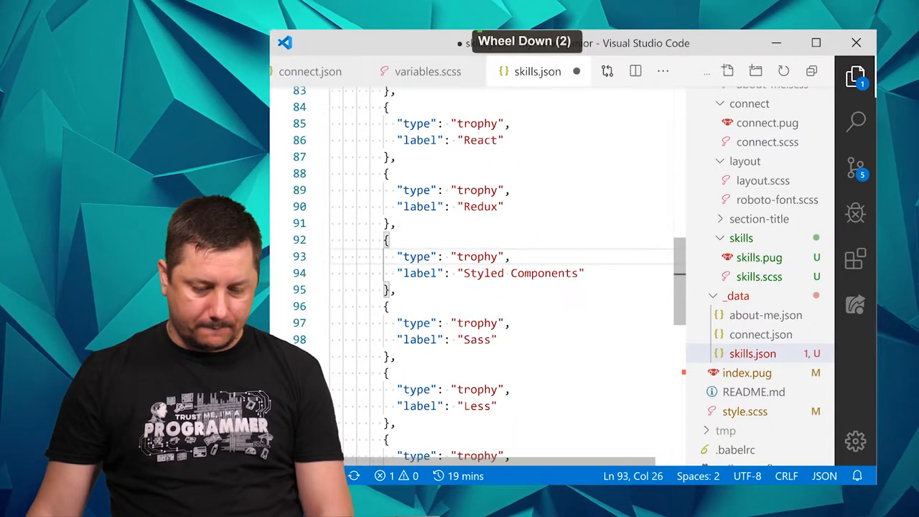
{"action": "scroll", "scroll_direction": "up", "scroll_amount": 3}
{"action": "type", "text": "L"}
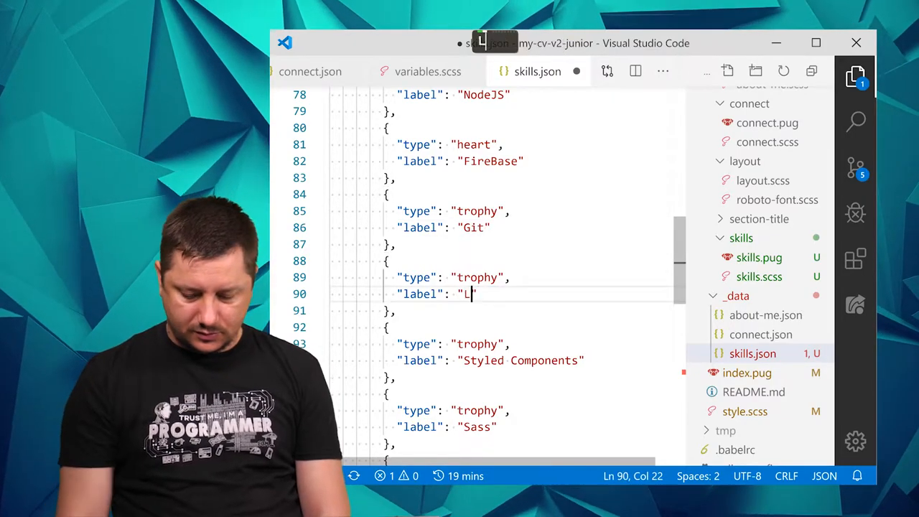
{"action": "key", "text": "alt+tab"}
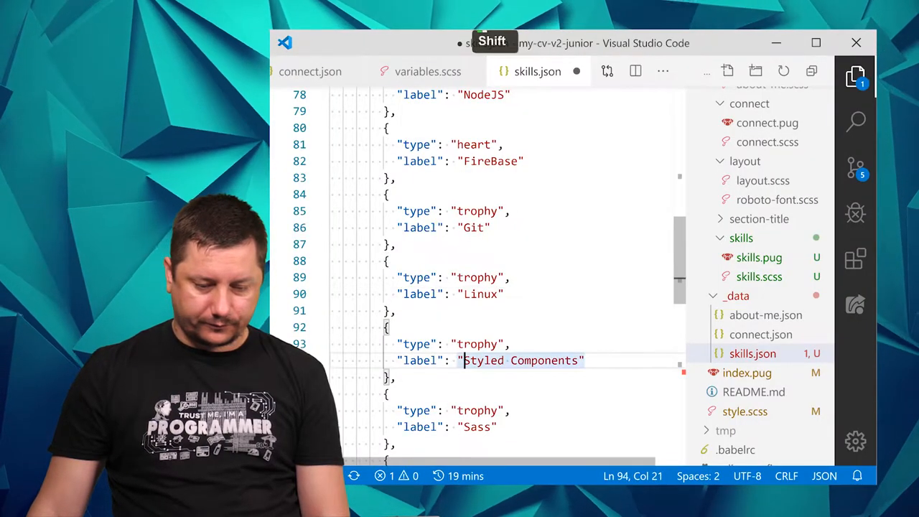
{"action": "type", "text": "Rest"}
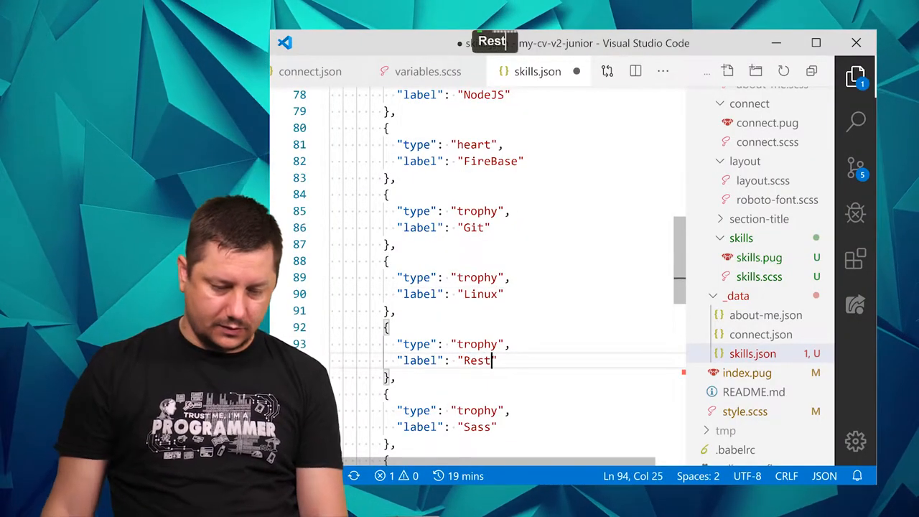
{"action": "double_click", "coordinate": [477, 339]}
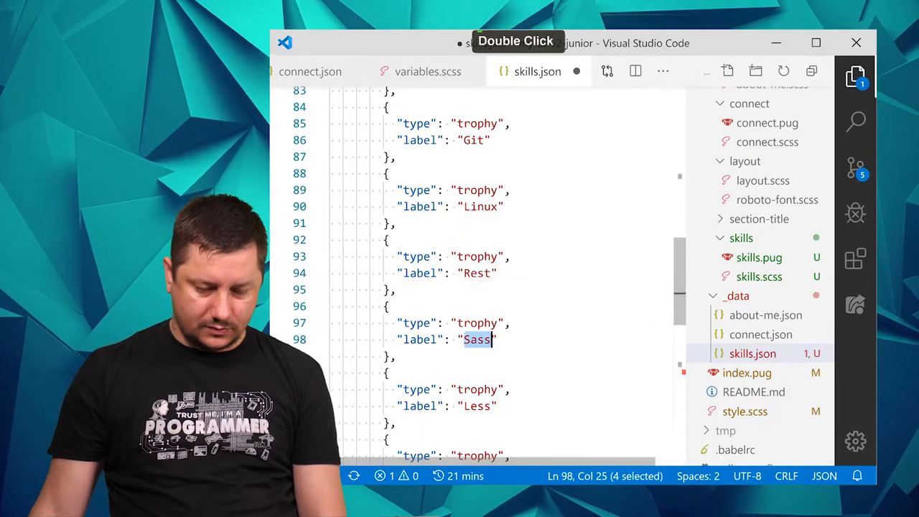
{"action": "key", "text": "alt+tab"}
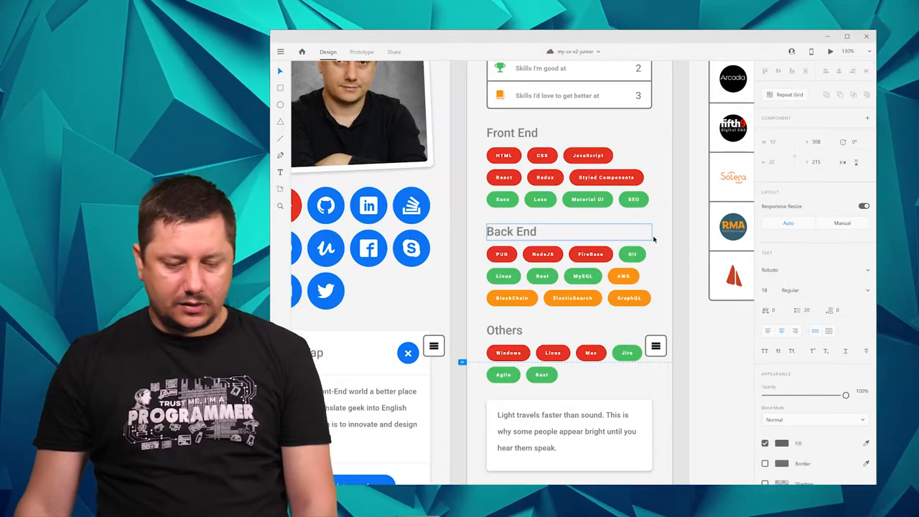
{"action": "key", "text": "alt+tab"}
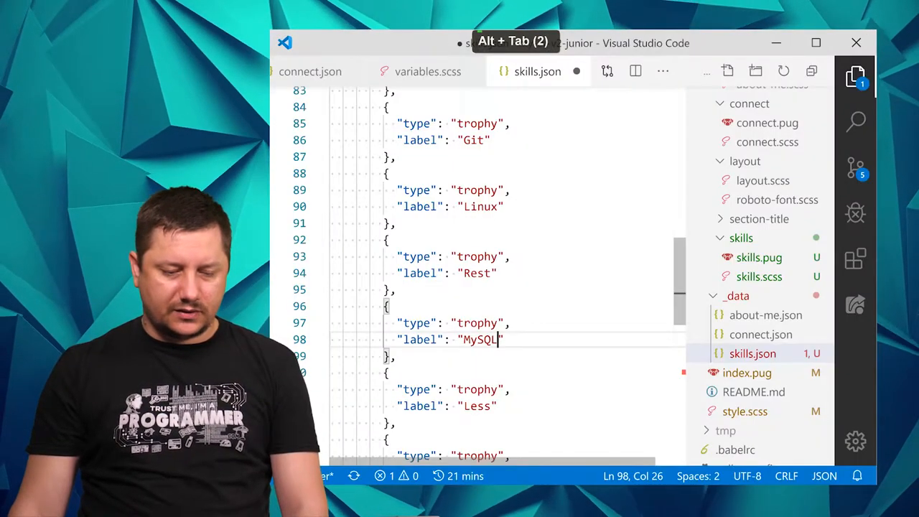
Make the last entries book type and label them SWS, BlockChain and Elastic Search.
{"action": "scroll", "scroll_direction": "up", "scroll_amount": 3}
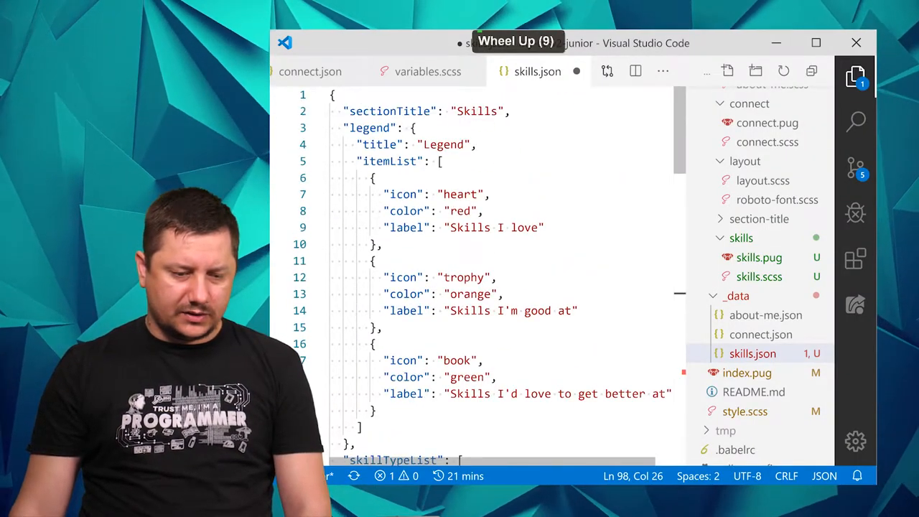
{"action": "scroll", "scroll_direction": "down", "scroll_amount": 3}
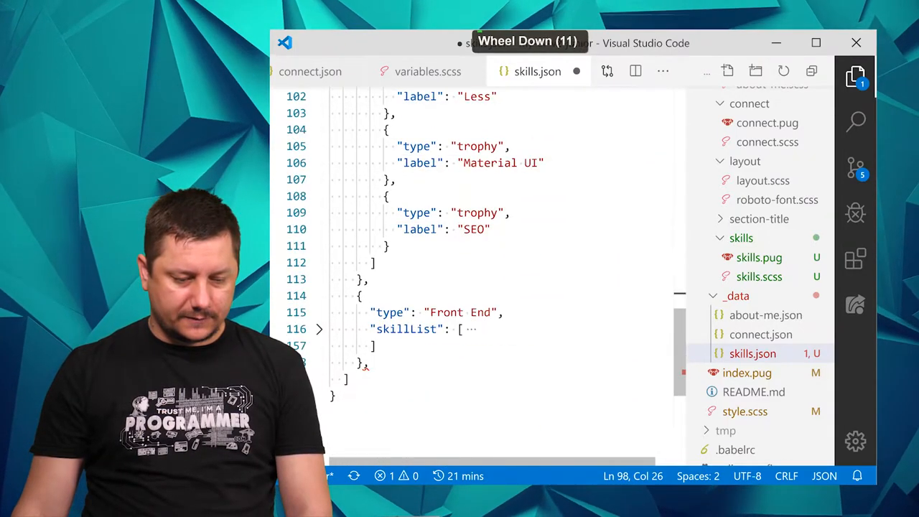
{"action": "double_click", "coordinate": [477, 166]}
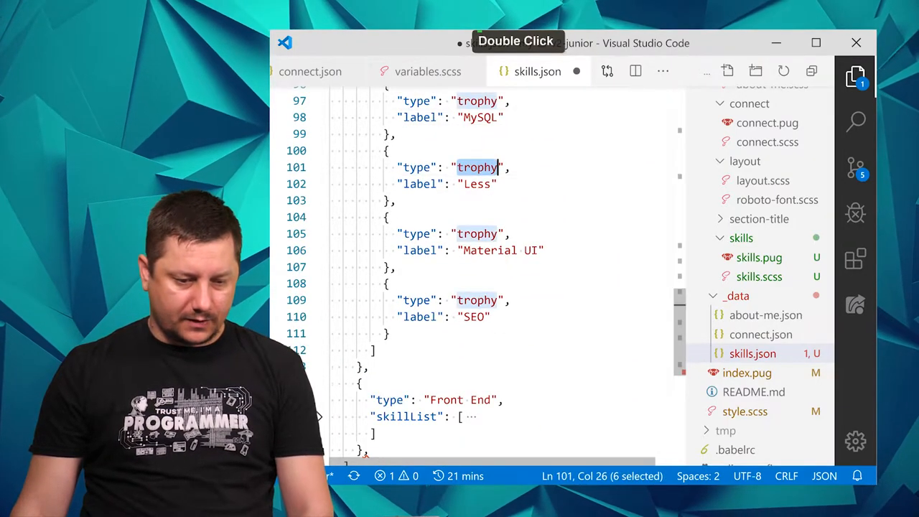
{"action": "type", "text": "book"}
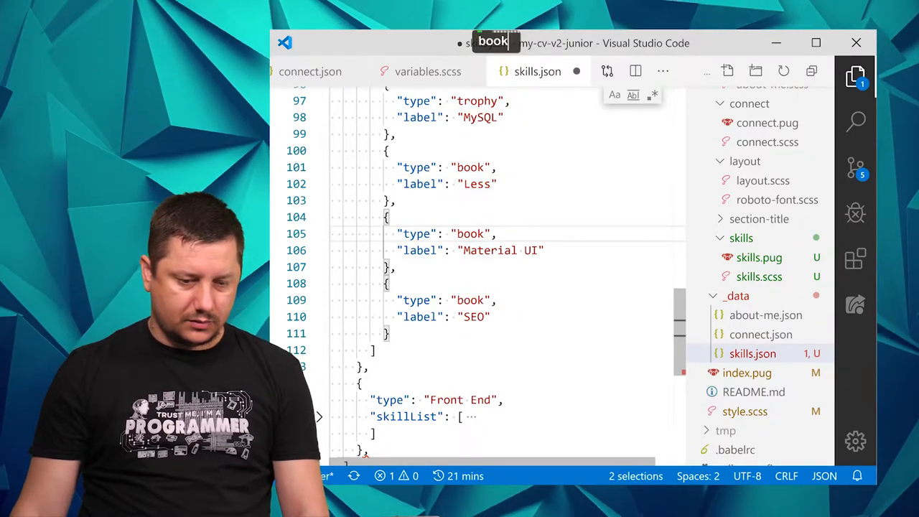
{"action": "key", "text": "alt+tab"}
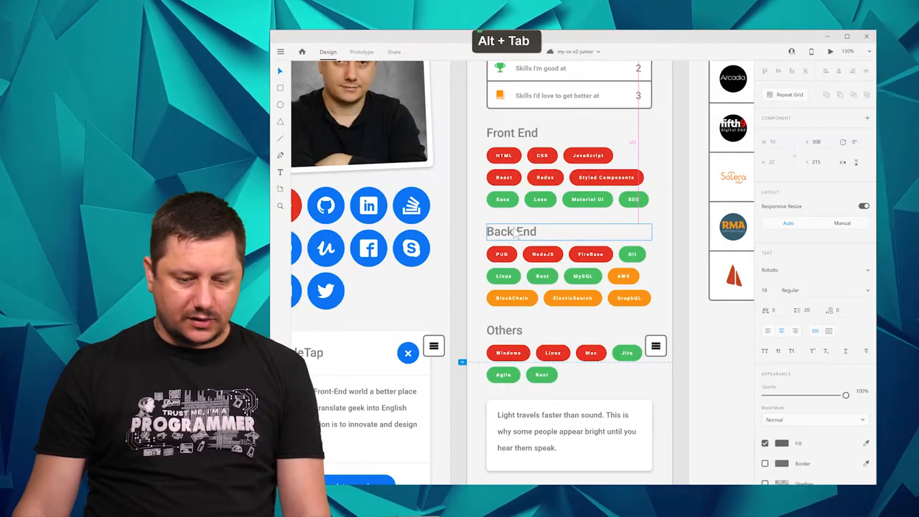
{"action": "key", "text": "alt+tab"}
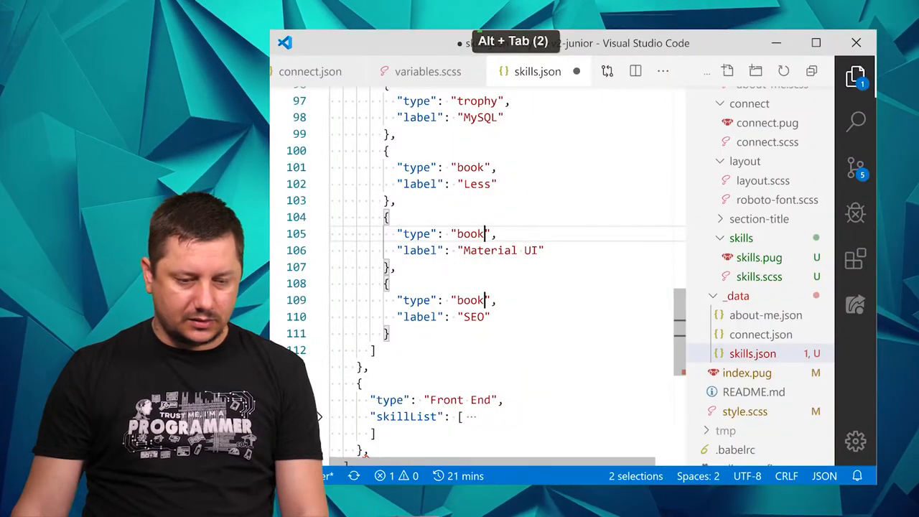
{"action": "type", "text": "SW"}
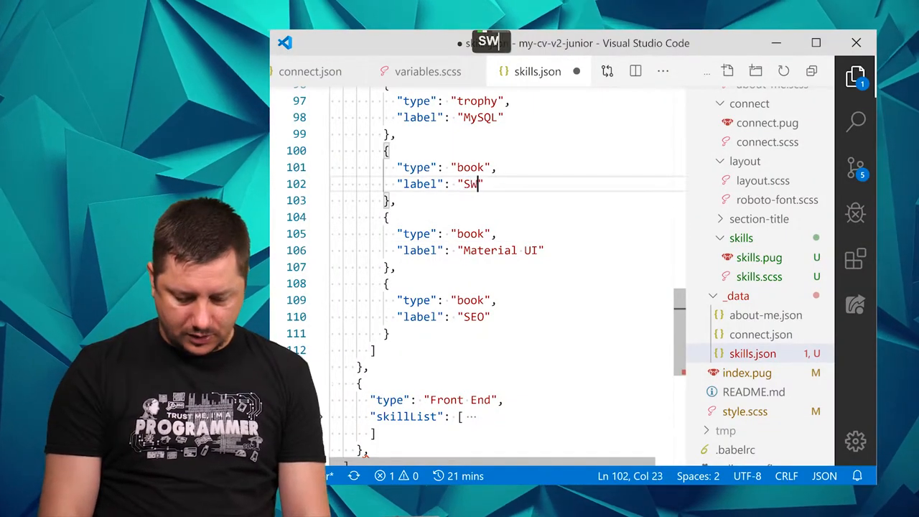
{"action": "type", "text": "S"}
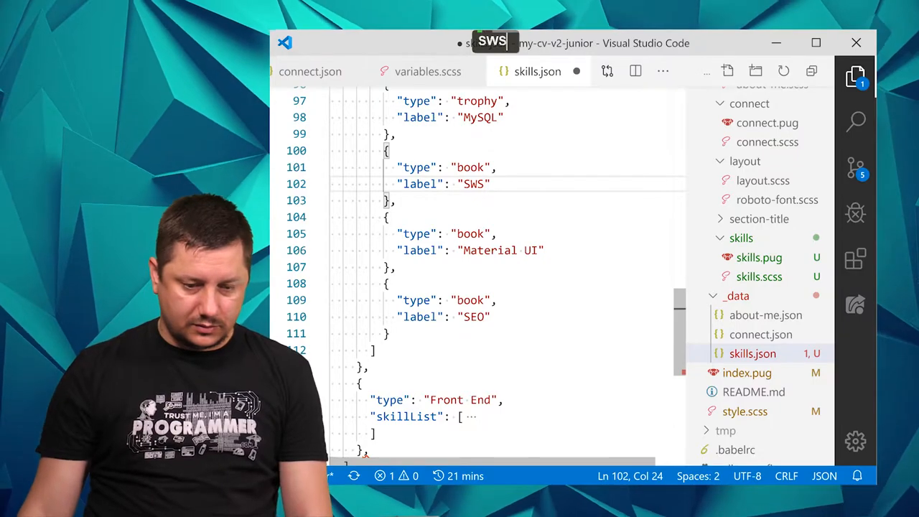
{"action": "left_click", "coordinate": [534, 250]}
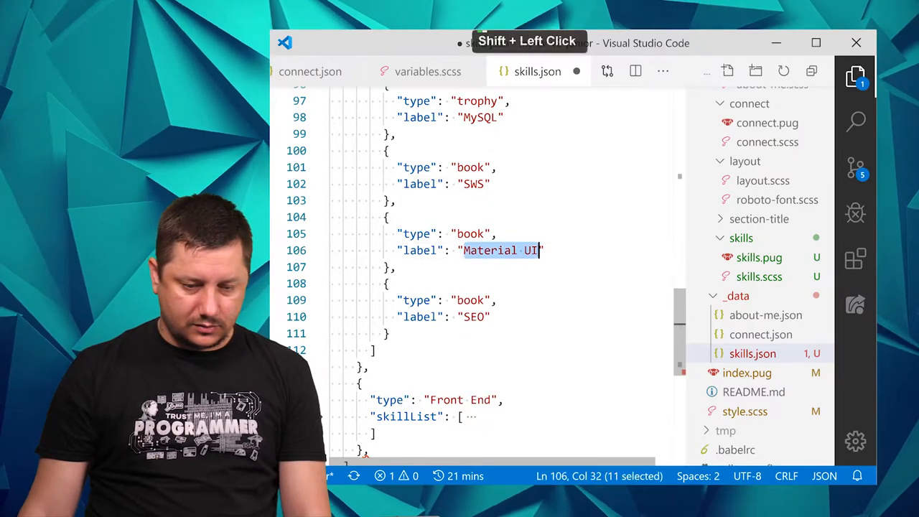
{"action": "type", "text": "Block"}
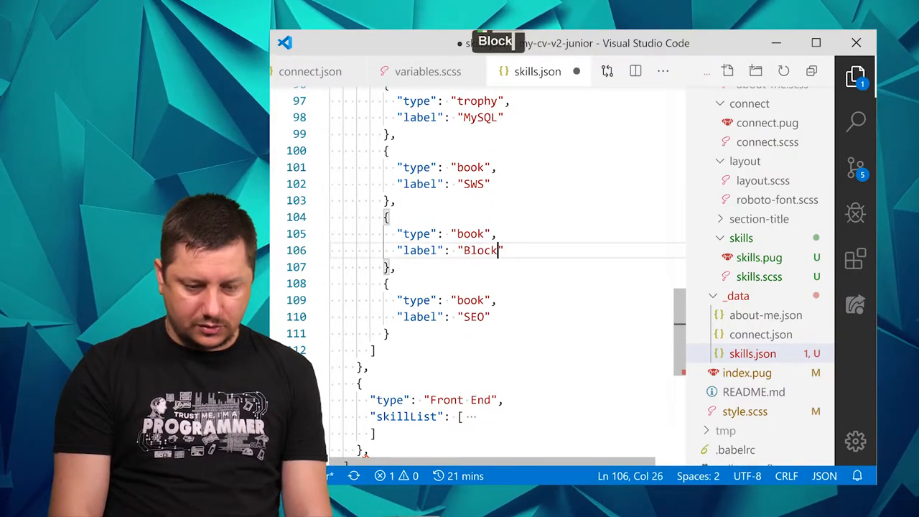
{"action": "type", "text": "Chain"}
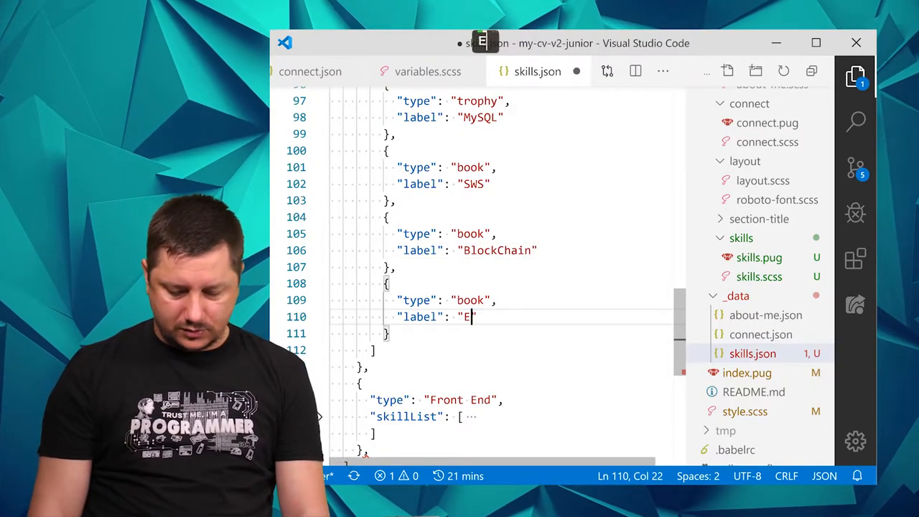
{"action": "type", "text": "lastic"}
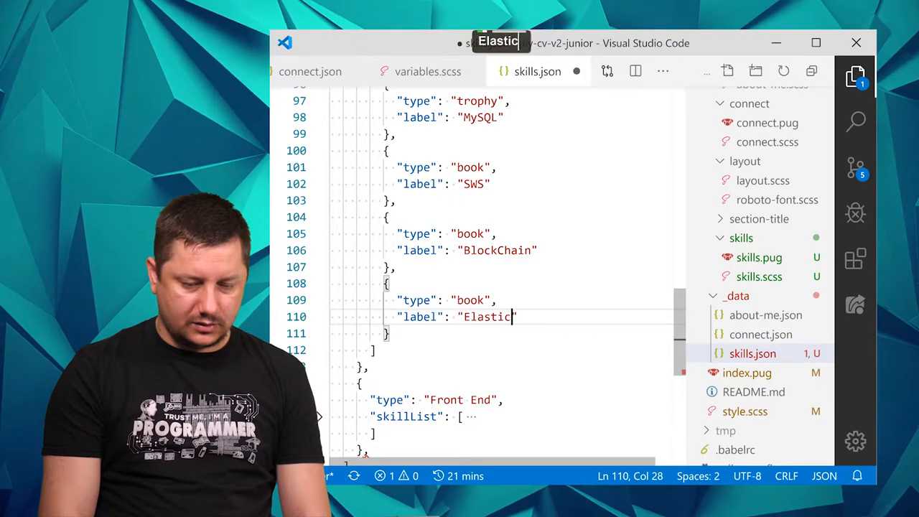
{"action": "type", "text": "Search"}
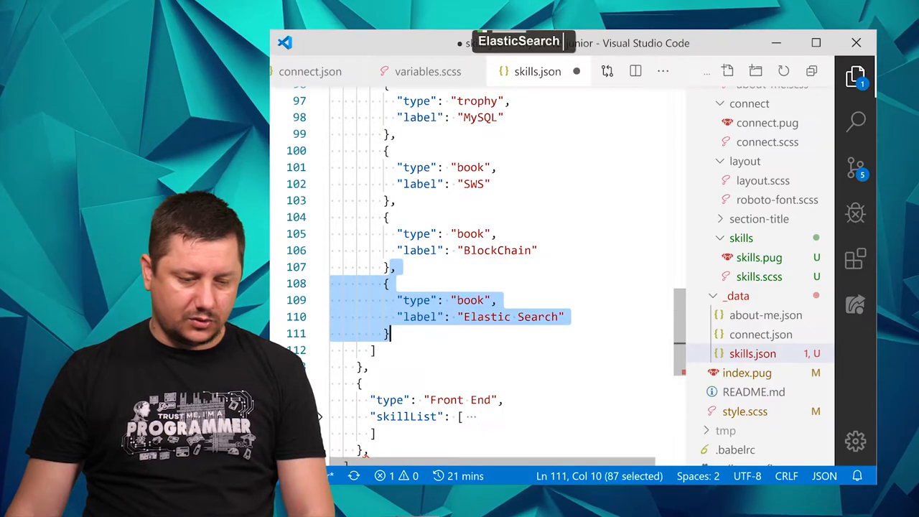
Duplicate the Elastic Search entry and label the copy GraphQL.
{"action": "key", "text": "alt+tab"}
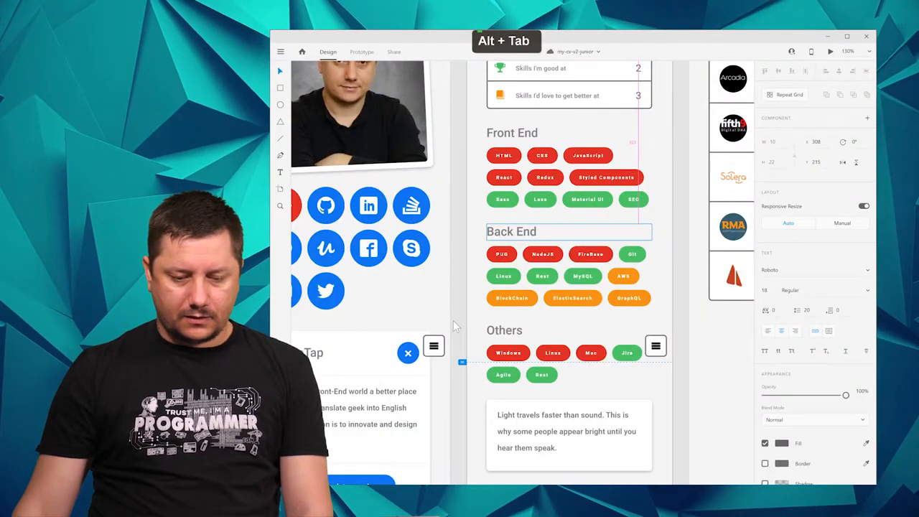
{"action": "key", "text": "alt+tab"}
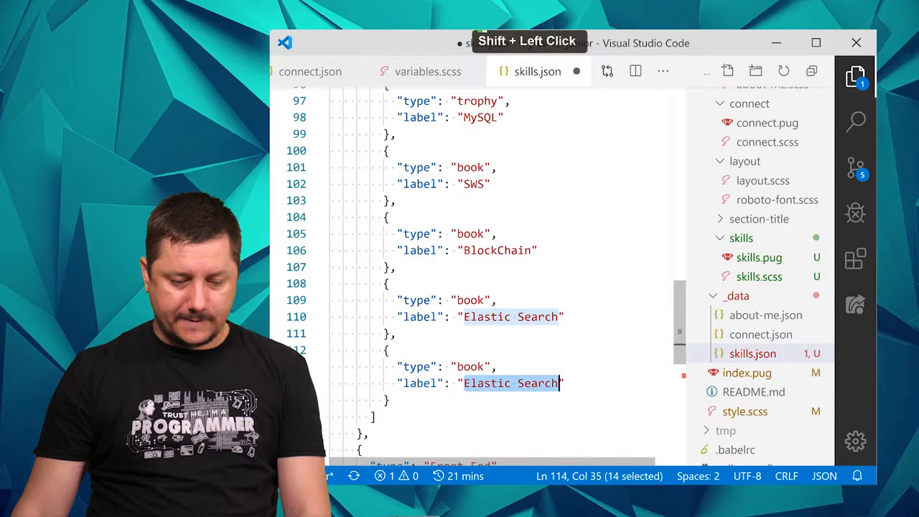
{"action": "type", "text": "GraphQL"}
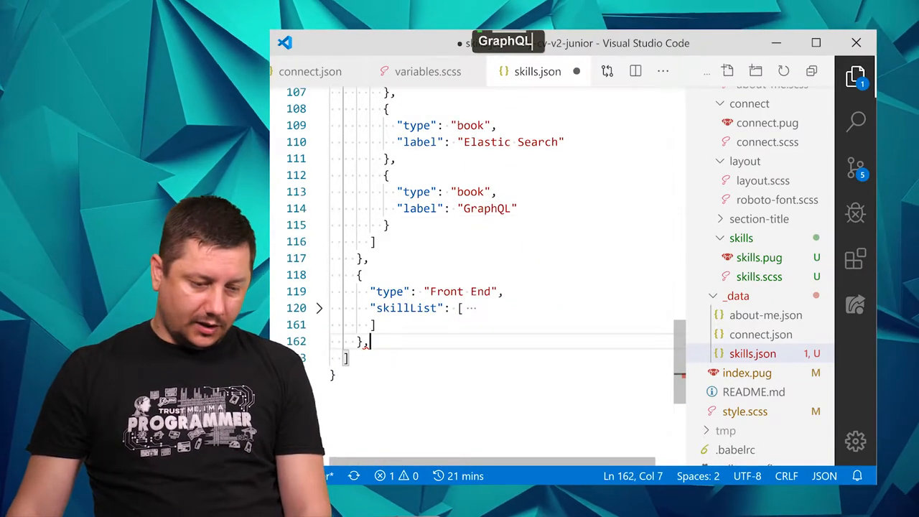
Remove the stray trailing comma and rename the copied group's type to Others.
{"action": "key", "text": "Backspace"}
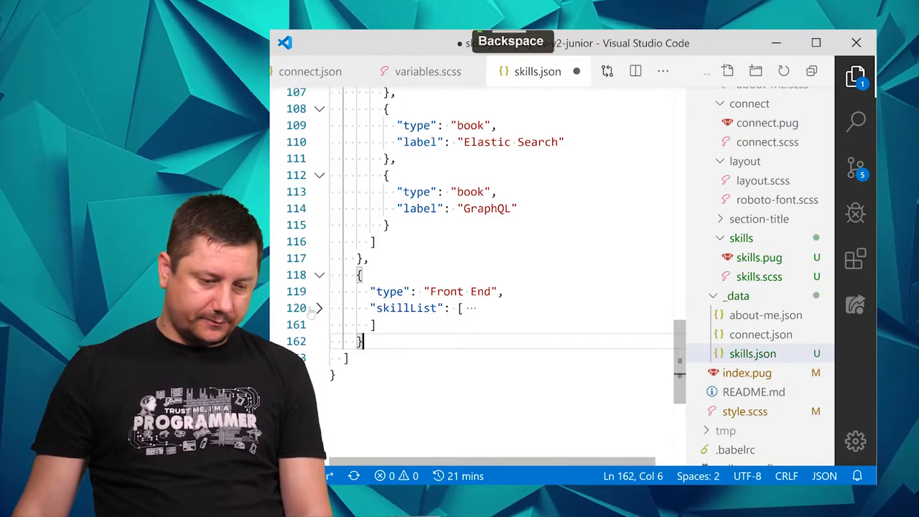
{"action": "key", "text": "alt+tab"}
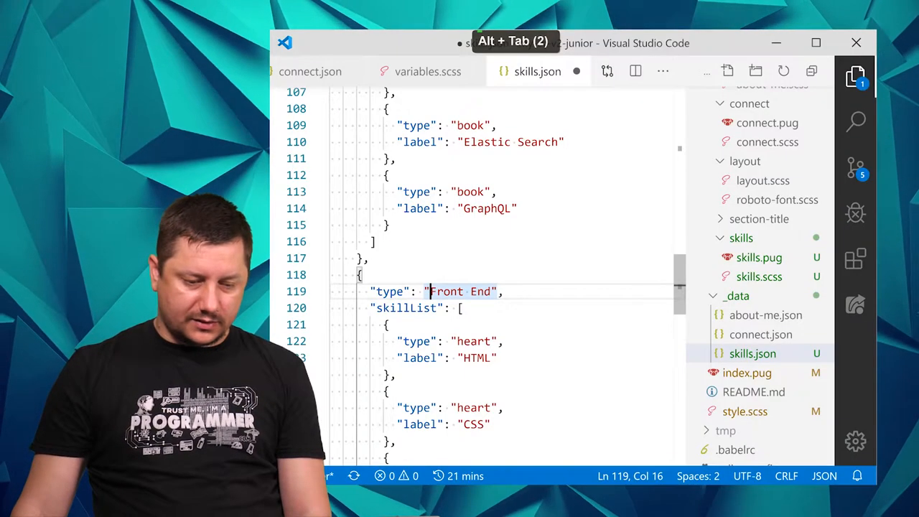
{"action": "type", "text": "Other"}
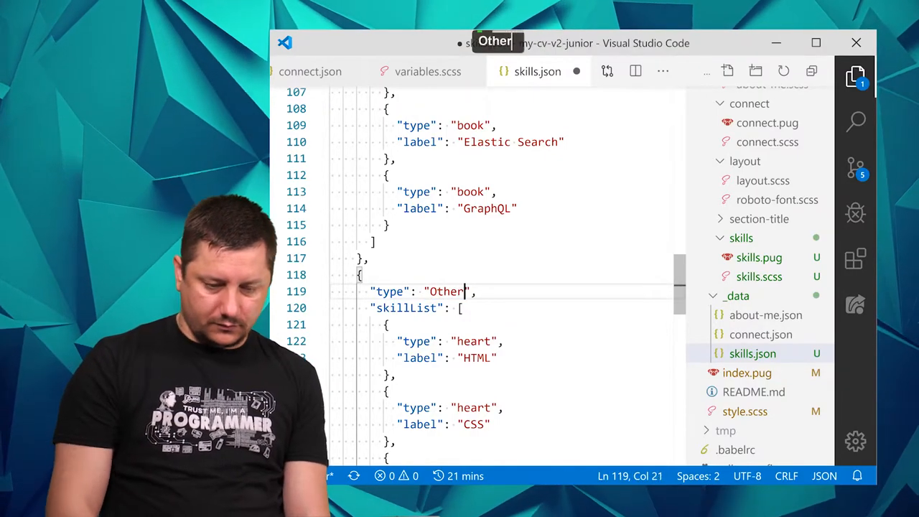
{"action": "key", "text": "alt+tab"}
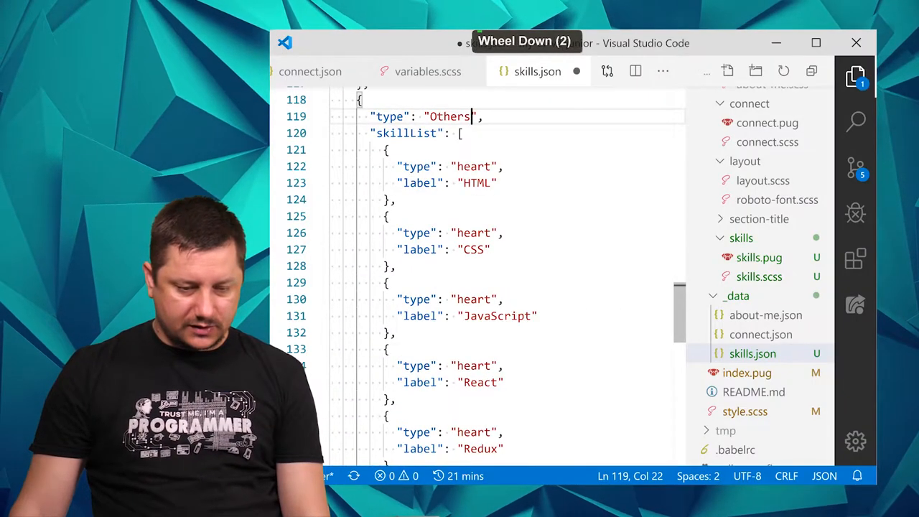
Label the Others heart skills Windows, Linux and Mac OSx, checking the mockup.
{"action": "type", "text": "Windo"}
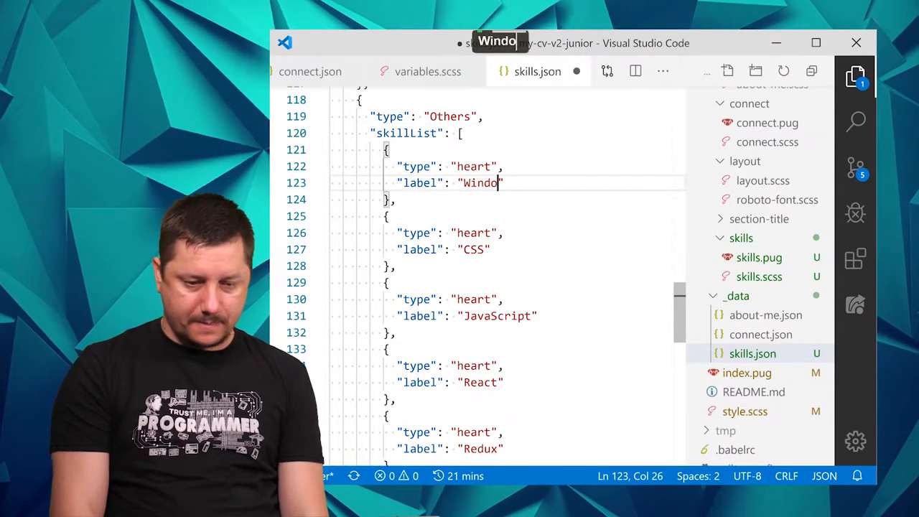
{"action": "double_click", "coordinate": [474, 233]}
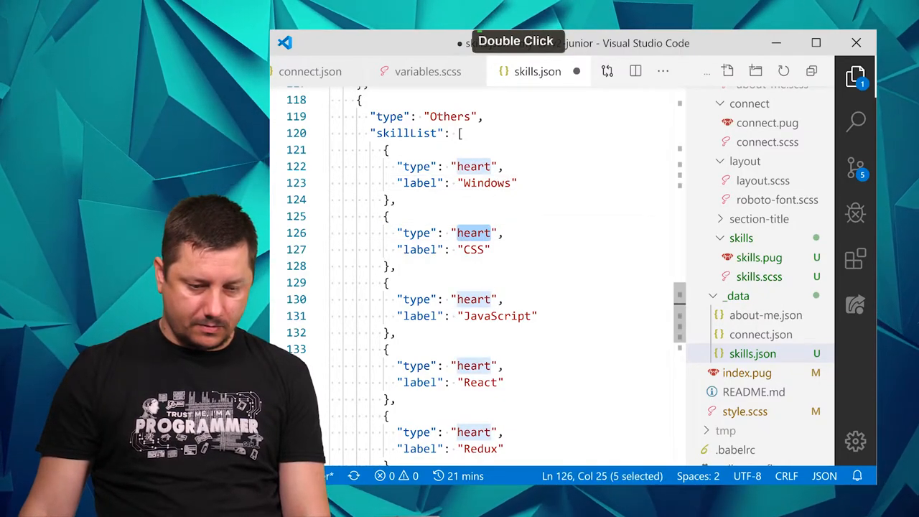
{"action": "type", "text": "Linux"}
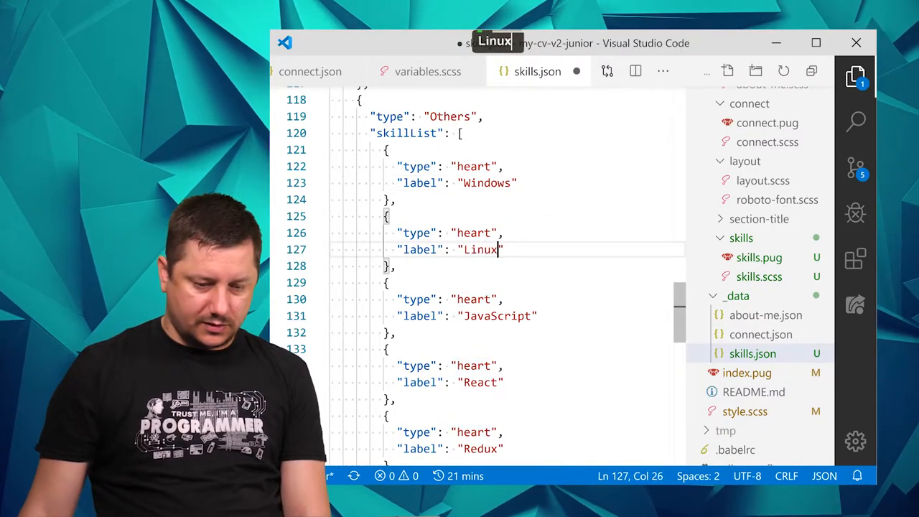
{"action": "type", "text": "Ma"}
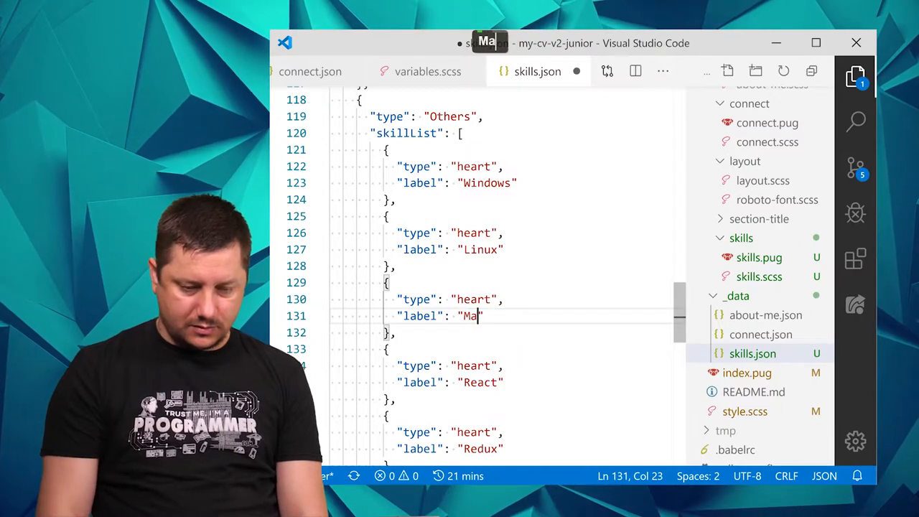
{"action": "type", "text": "c"}
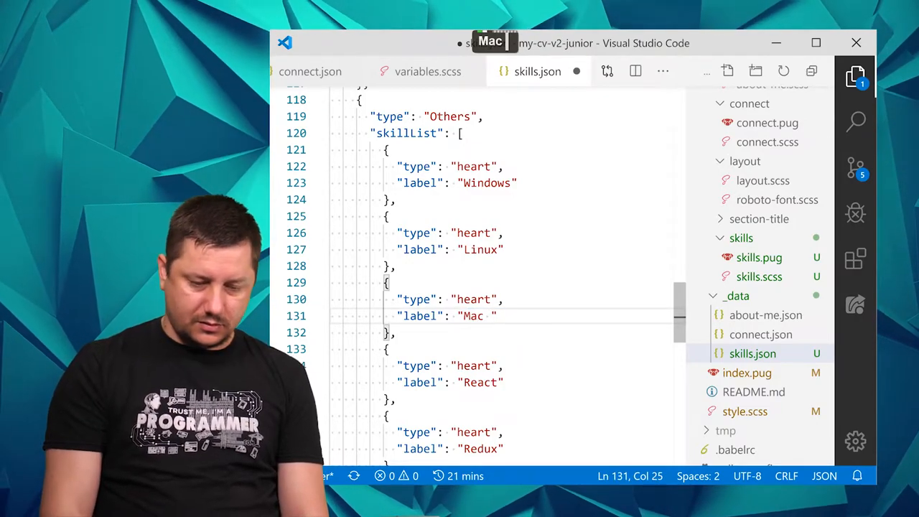
{"action": "type", "text": "OS"}
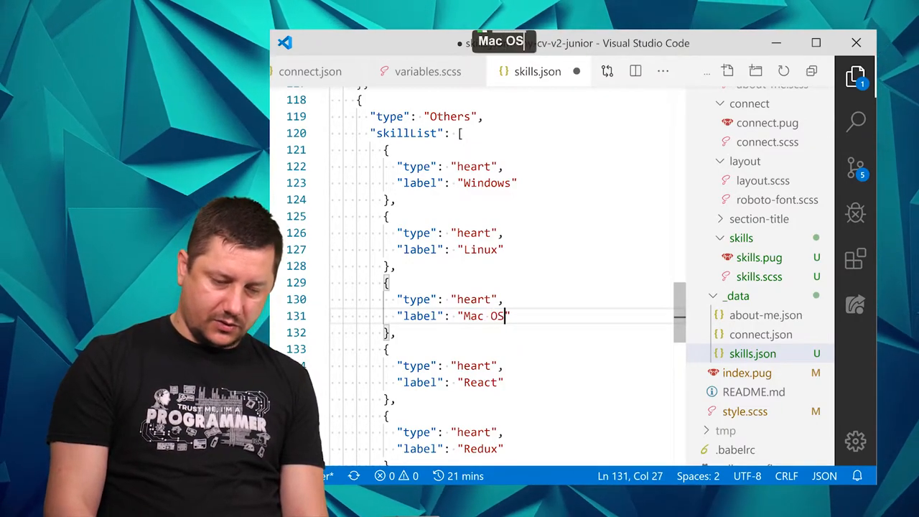
{"action": "key", "text": "alt+tab"}
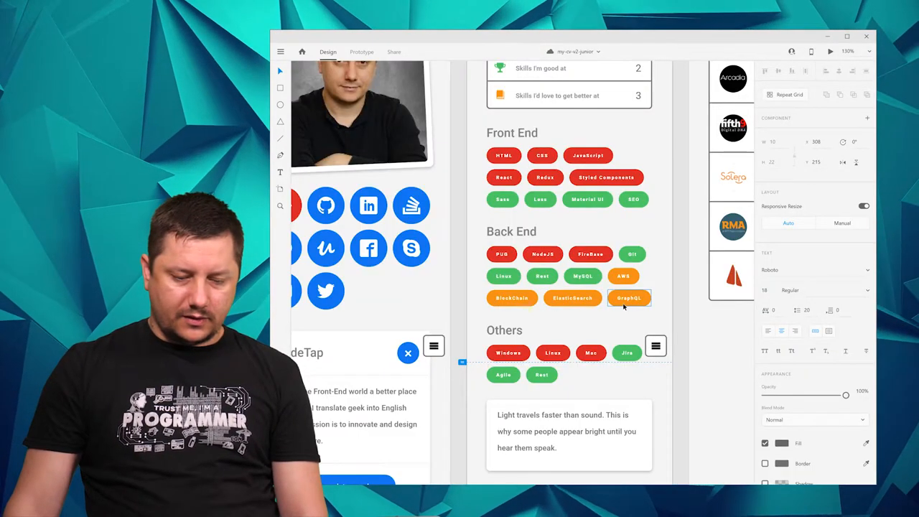
{"action": "key", "text": "alt+tab"}
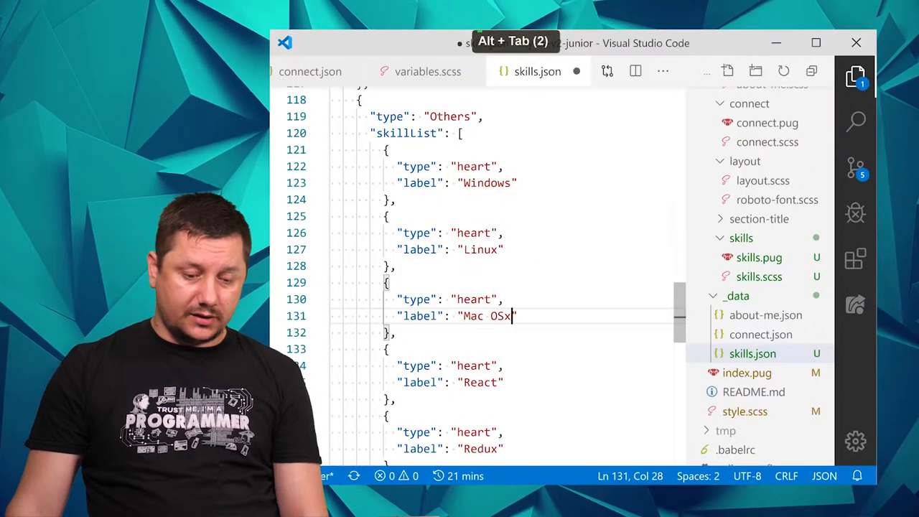
{"action": "key", "text": "alt+tab"}
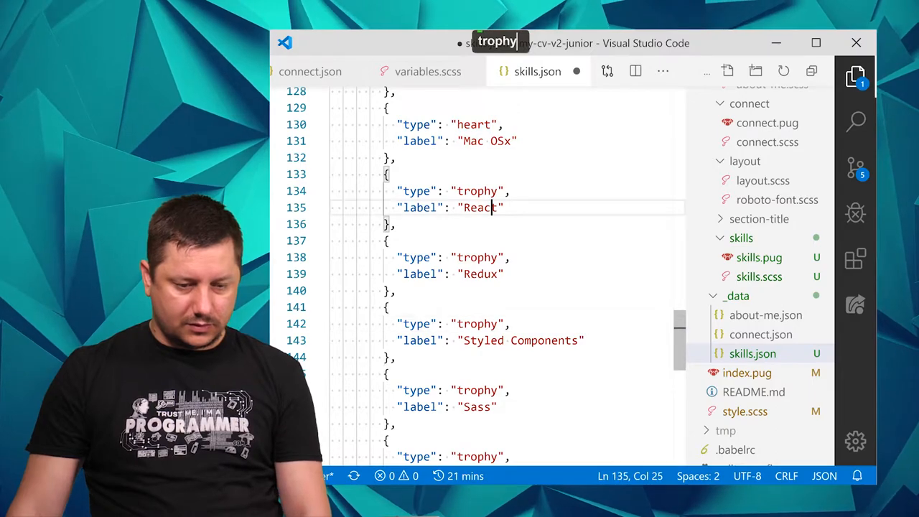
Relabel the Others trophy entries Jira, Agile and Rally, then select Sass for replacement.
{"action": "type", "text": "Jira"}
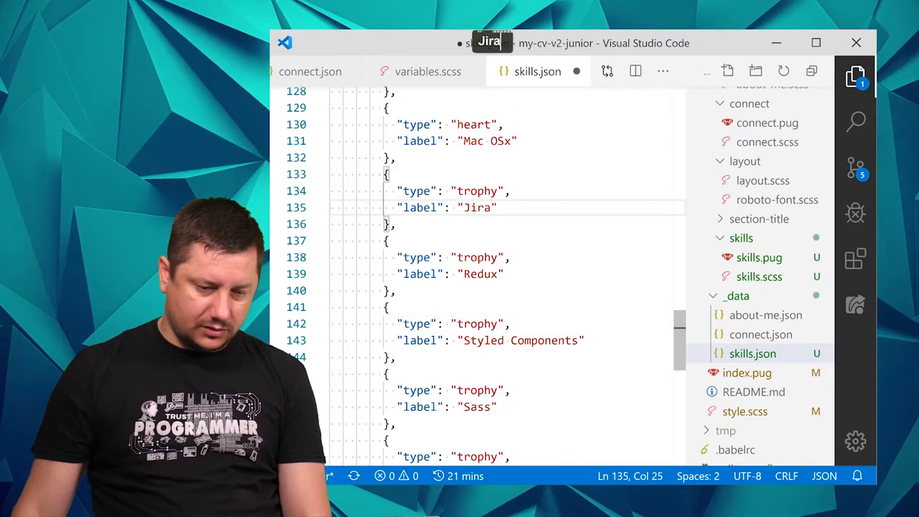
{"action": "type", "text": "A"}
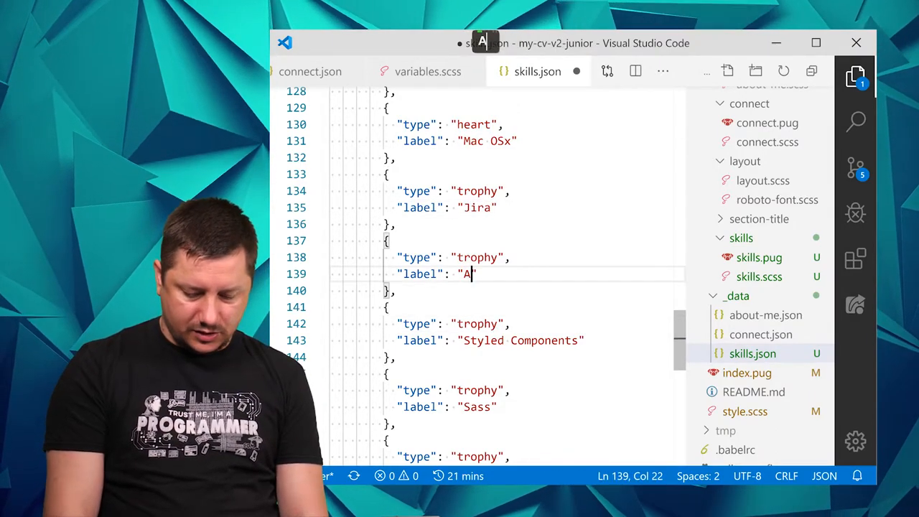
{"action": "key", "text": "Alt+Tab"}
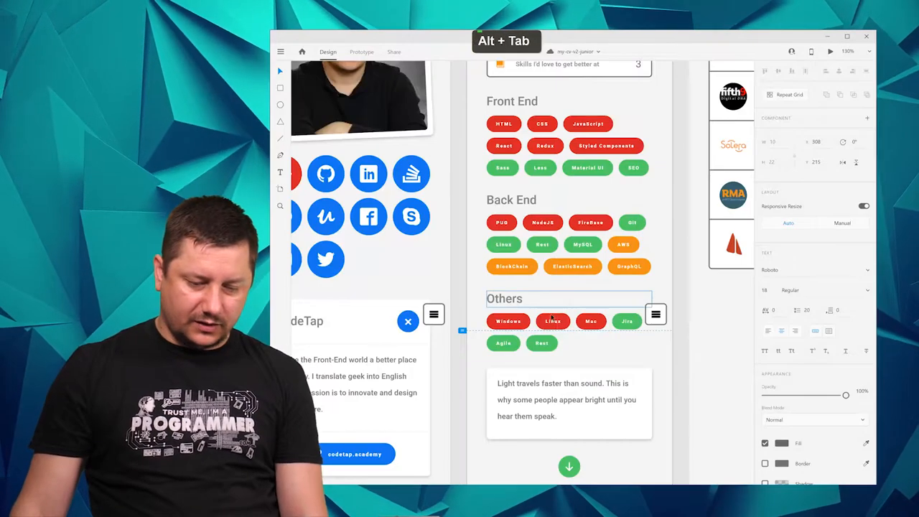
{"action": "key", "text": "alt+tab"}
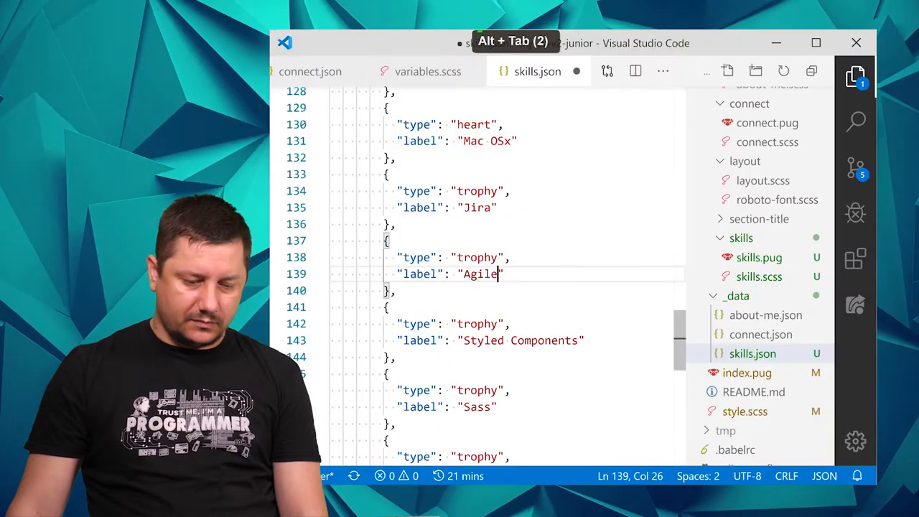
{"action": "left_click", "coordinate": [574, 339]}
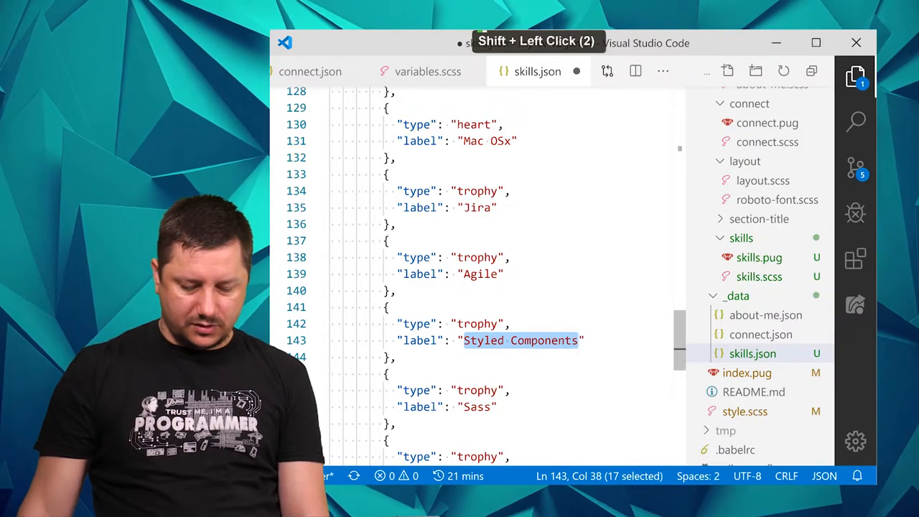
{"action": "type", "text": "Rally\""}
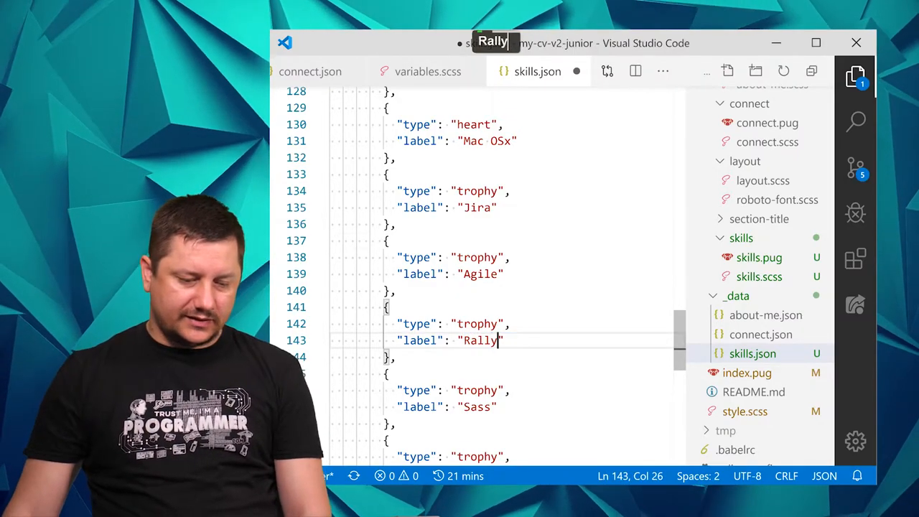
{"action": "scroll", "scroll_direction": "down", "scroll_amount": 3}
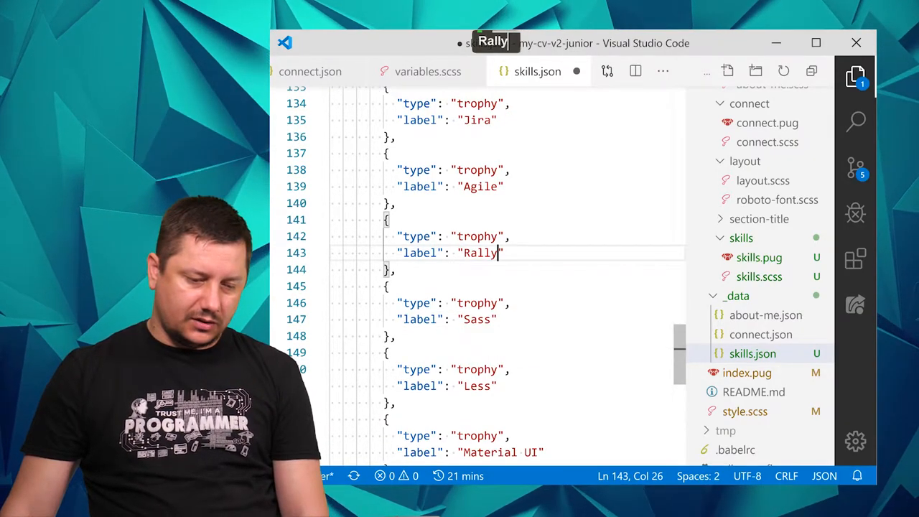
{"action": "double_click", "coordinate": [477, 318]}
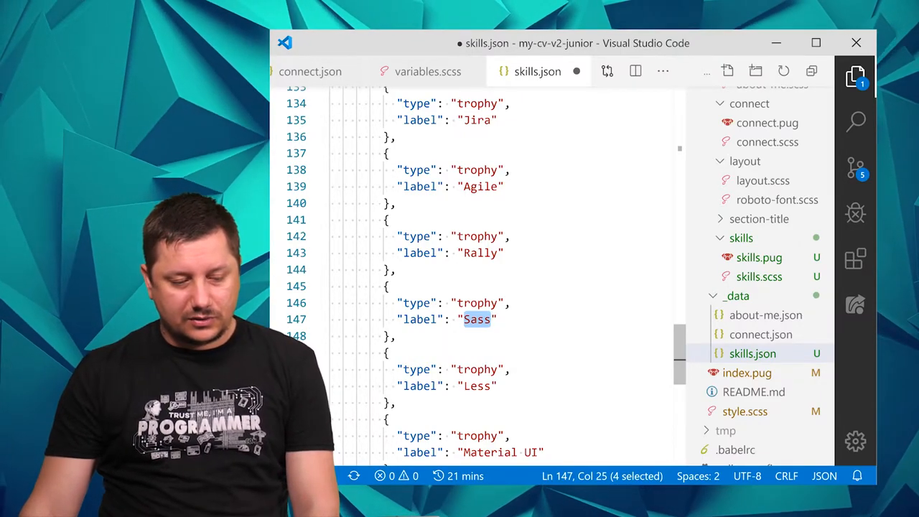
Save skills.json with Others ending at Rally and return to the top of the file.
{"action": "scroll", "scroll_direction": "down", "scroll_amount": 3}
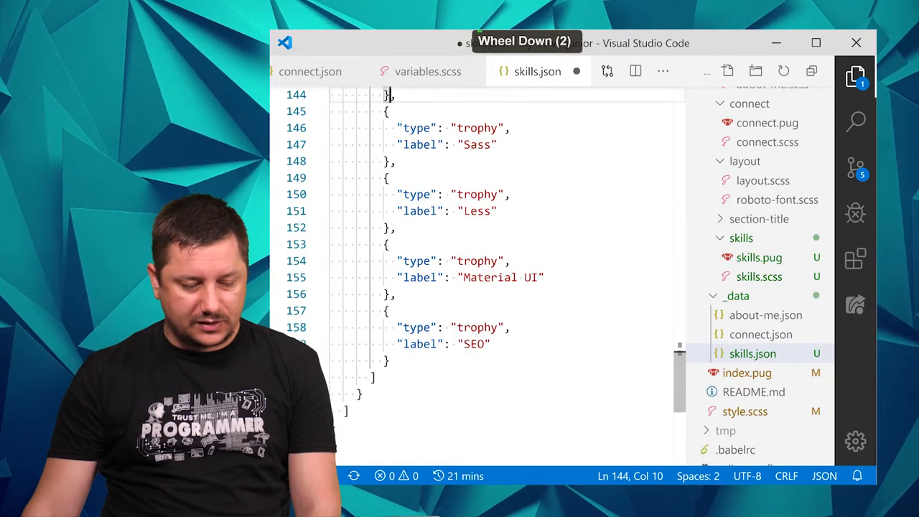
{"action": "scroll", "scroll_direction": "up", "scroll_amount": 3}
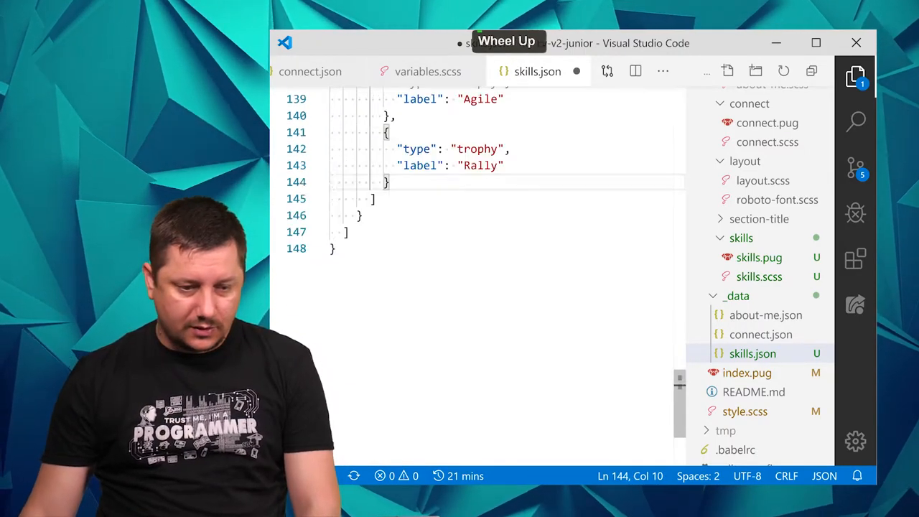
{"action": "scroll", "scroll_direction": "up", "scroll_amount": 3}
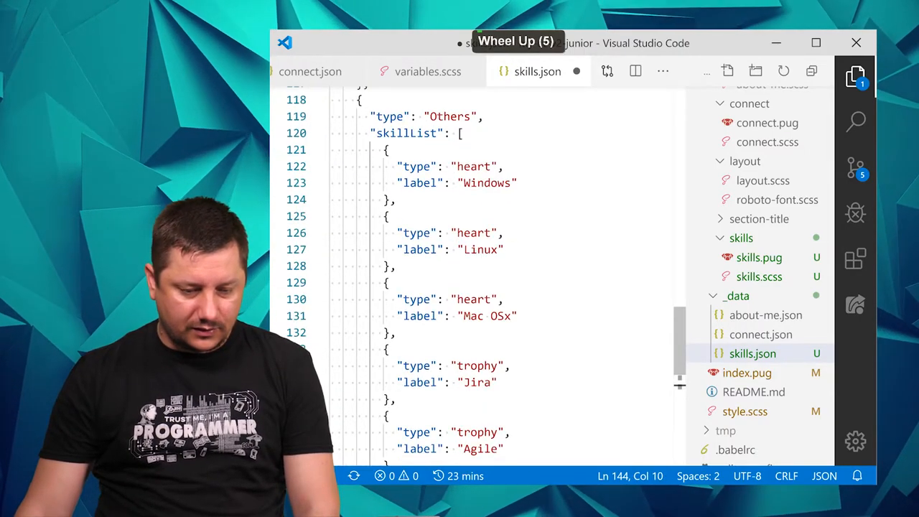
{"action": "key", "text": "ctrl+s"}
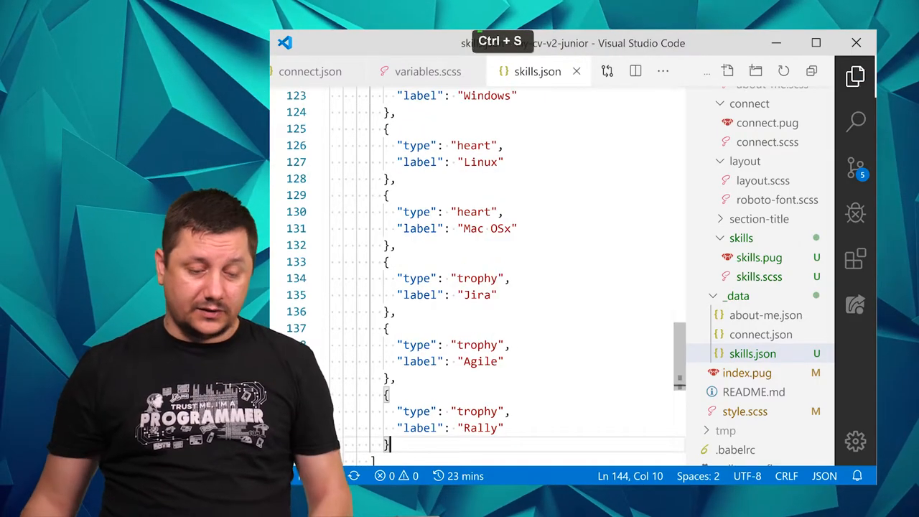
{"action": "key", "text": "ctrl+s"}
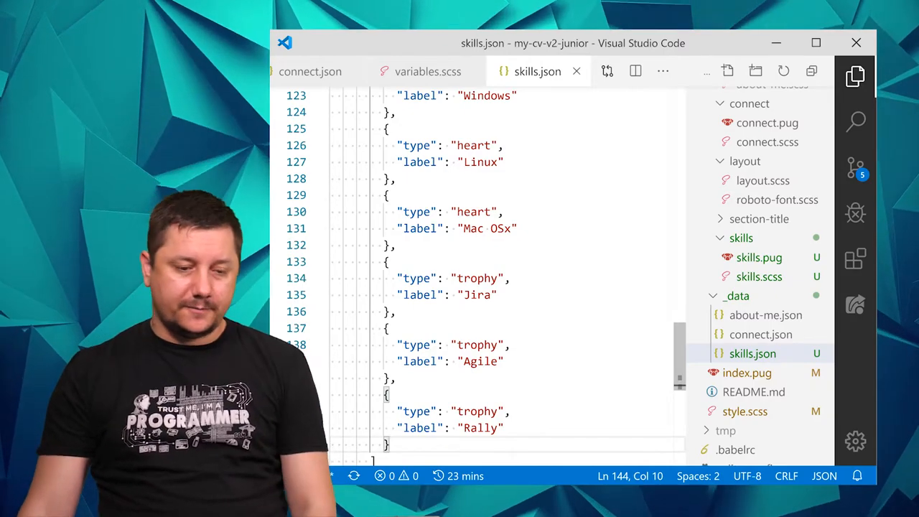
{"action": "scroll", "scroll_direction": "up", "scroll_amount": 3}
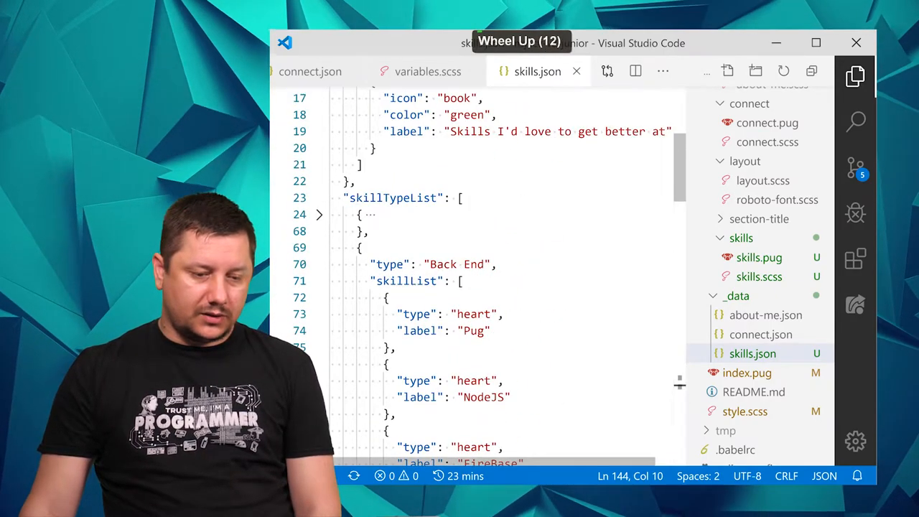
{"action": "scroll", "scroll_direction": "up", "scroll_amount": 3}
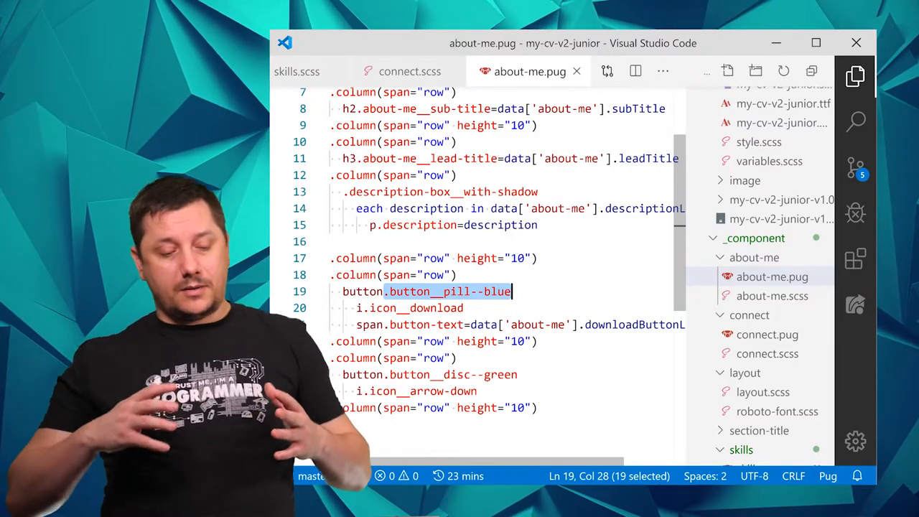
{"action": "key", "text": "ctrl"}
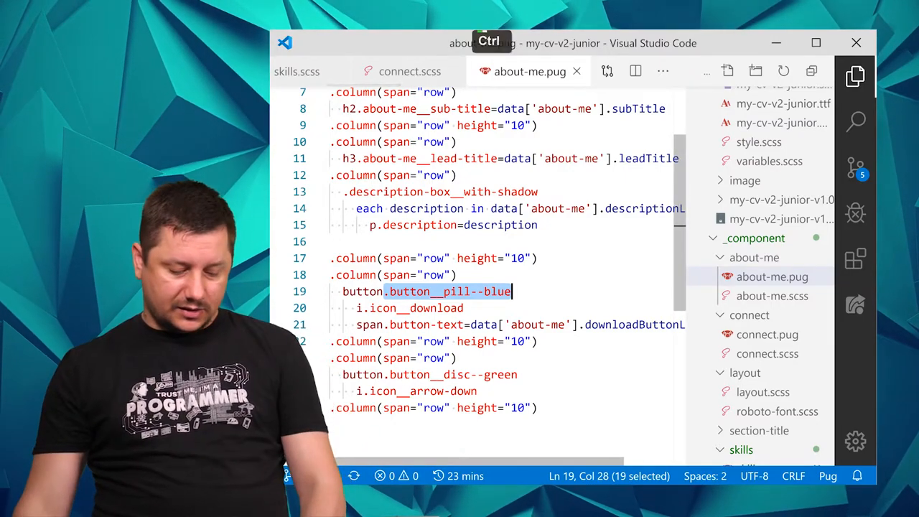
{"action": "left_click", "coordinate": [753, 276]}
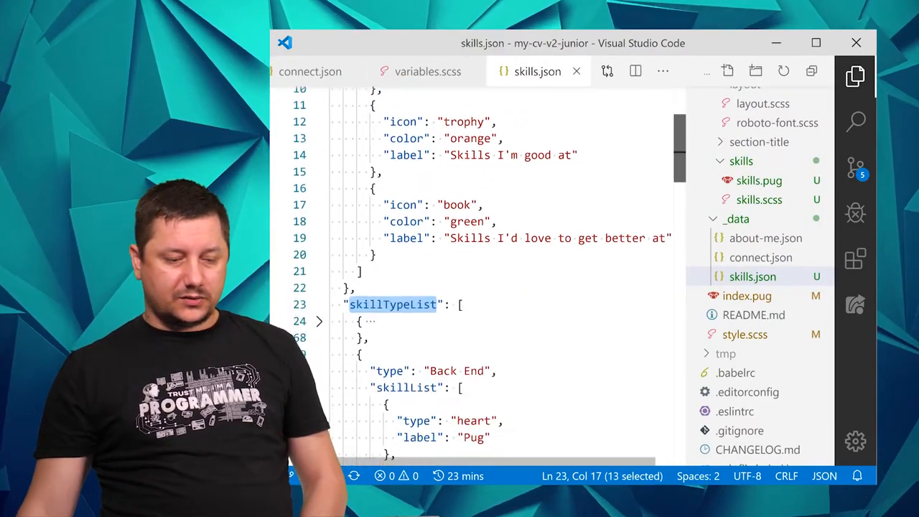
{"action": "scroll", "scroll_direction": "down", "scroll_amount": 3}
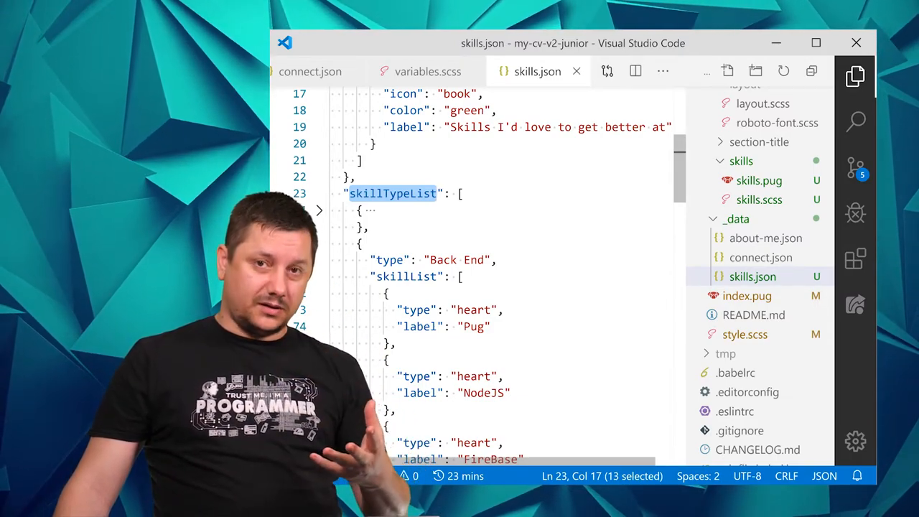
{"action": "left_click", "coordinate": [319, 209]}
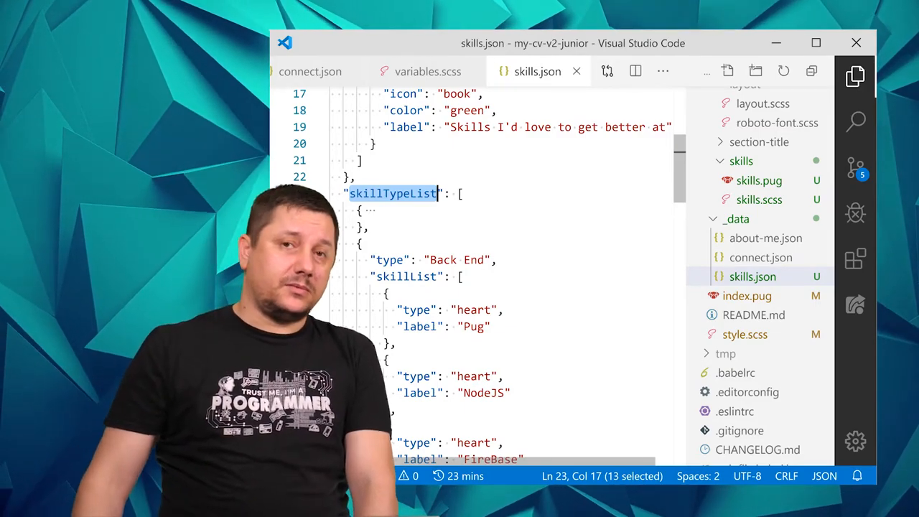
{"action": "left_click", "coordinate": [319, 210]}
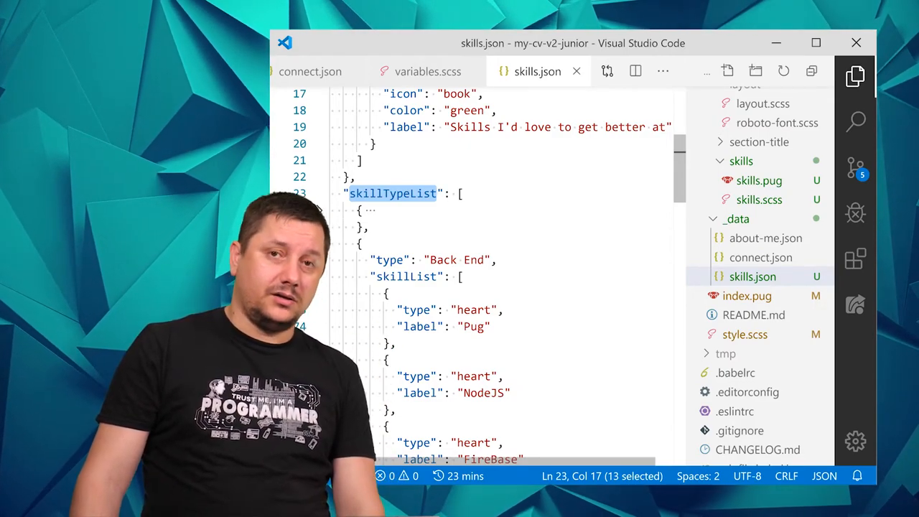
{"action": "left_click", "coordinate": [319, 209]}
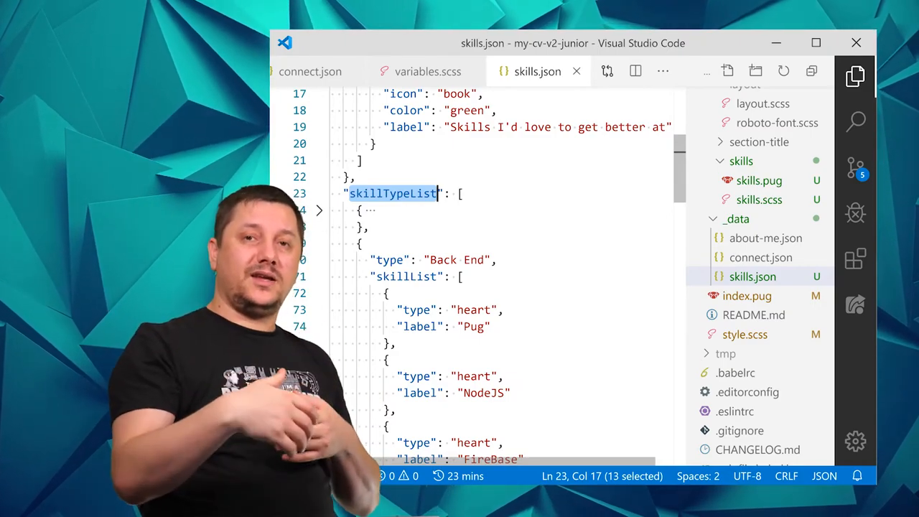
{"action": "left_click", "coordinate": [319, 209]}
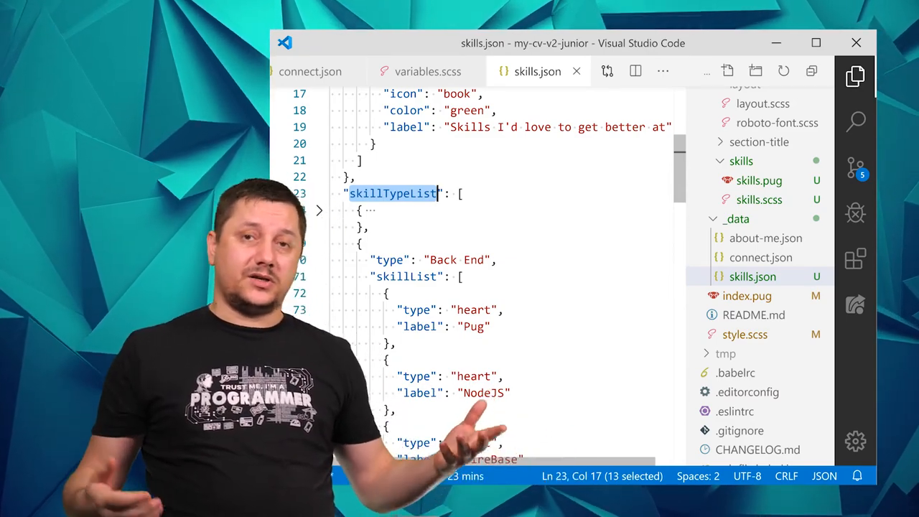
{"action": "left_click", "coordinate": [319, 210]}
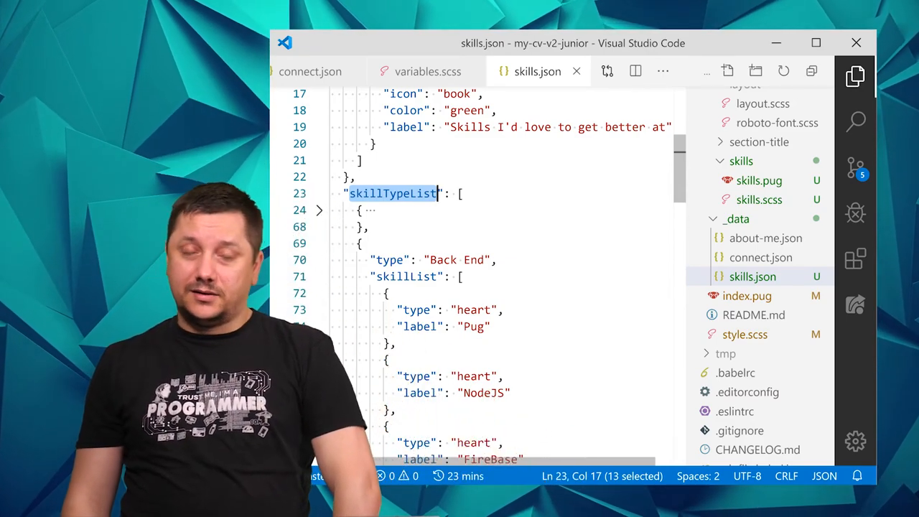